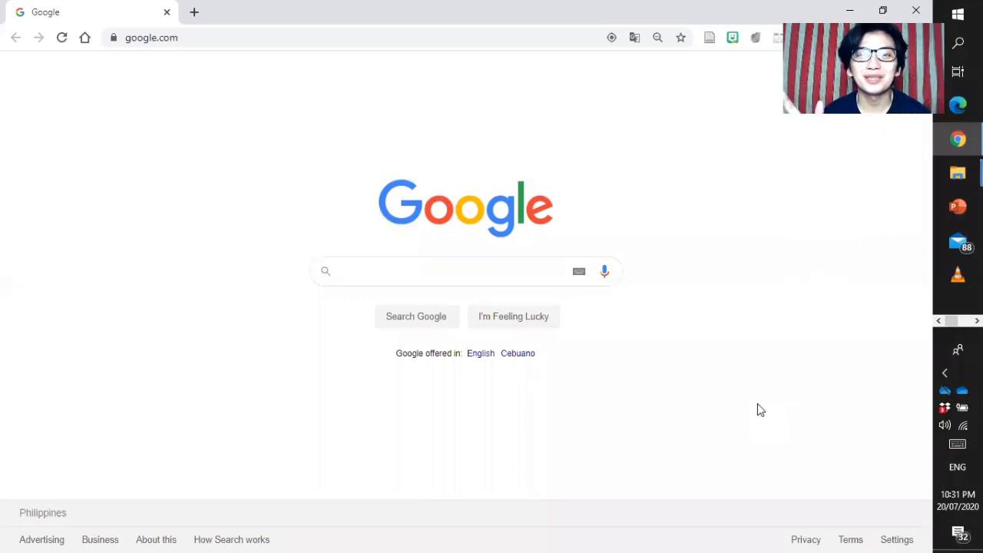
- Search Google for 'random name picker for google meet' via the 'Random' suggestion
click(464, 270)
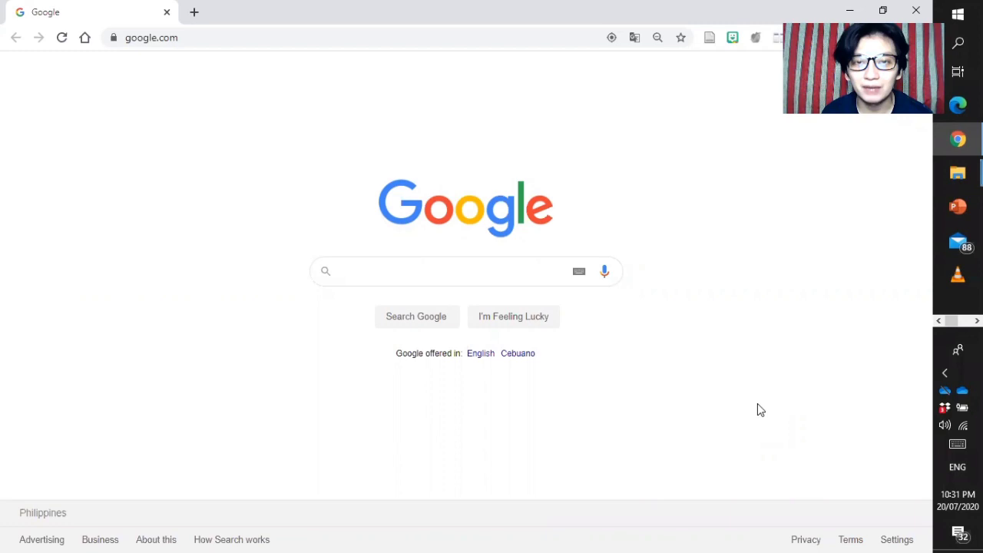
click(445, 270)
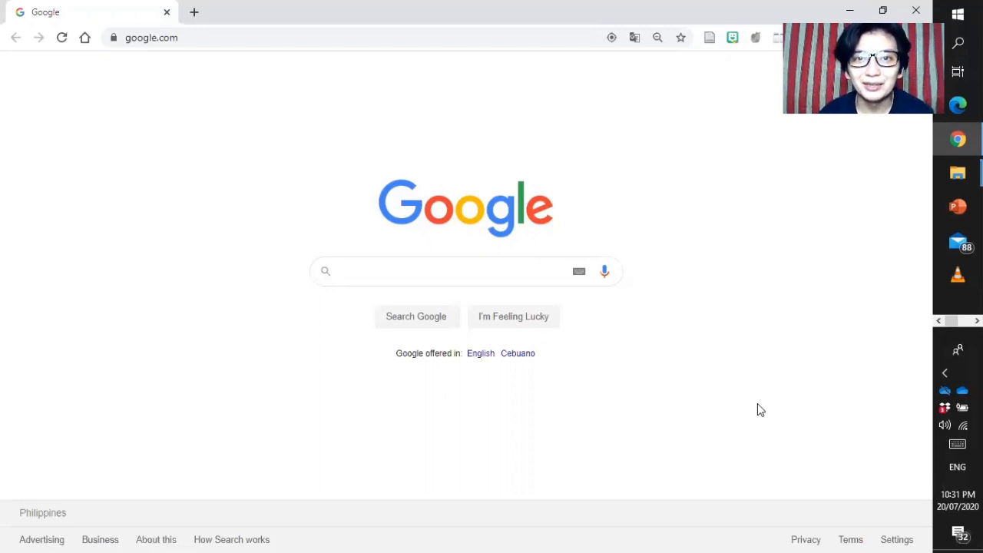
click(442, 271)
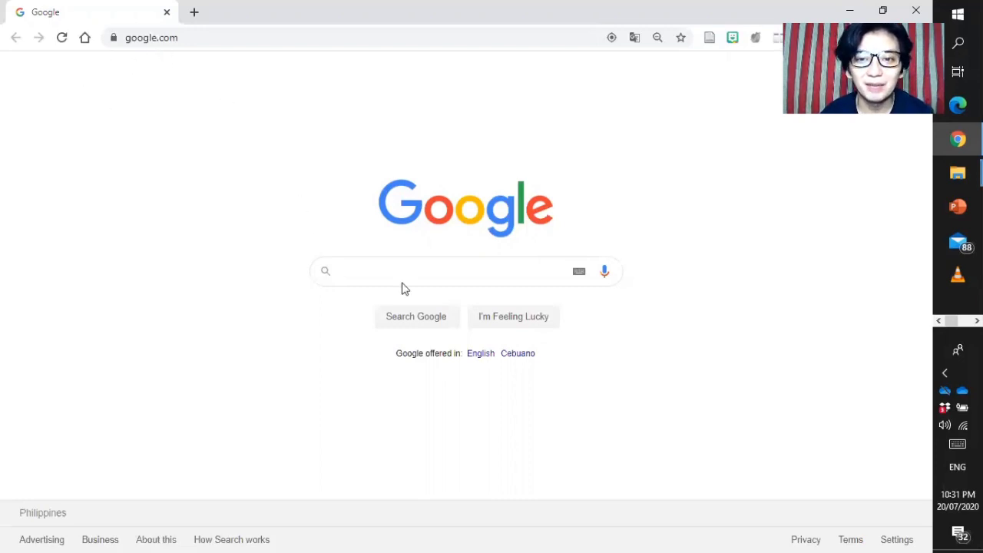
click(445, 270)
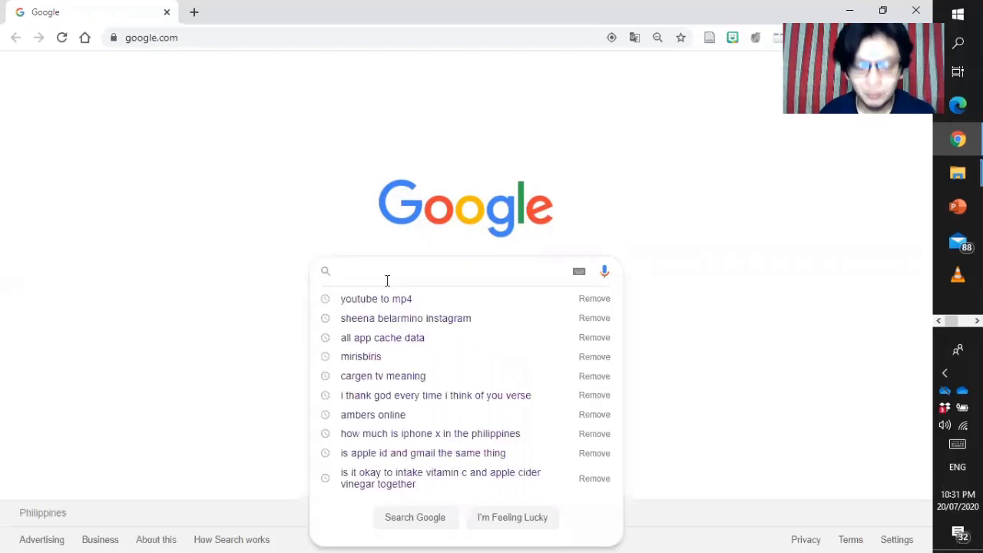
text(Ran)
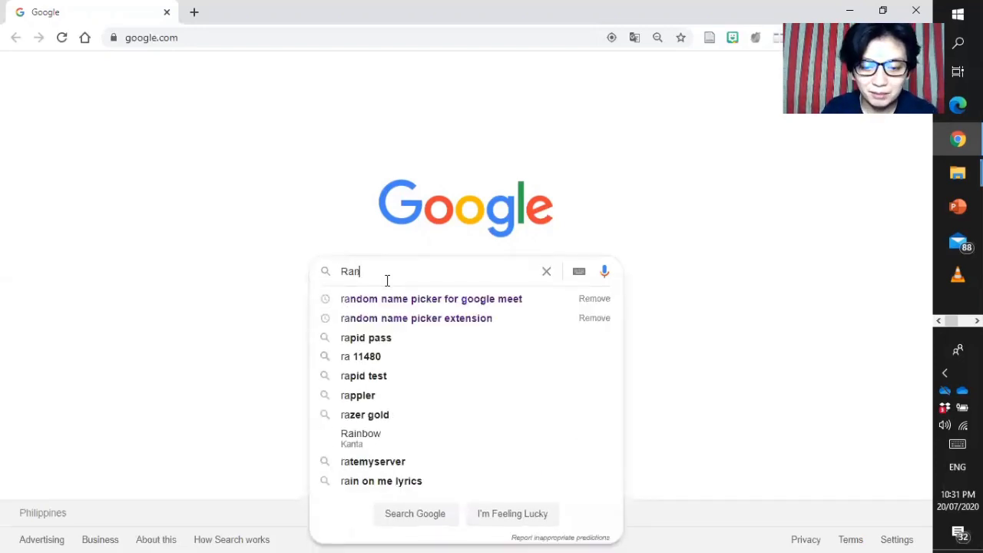
text(dom)
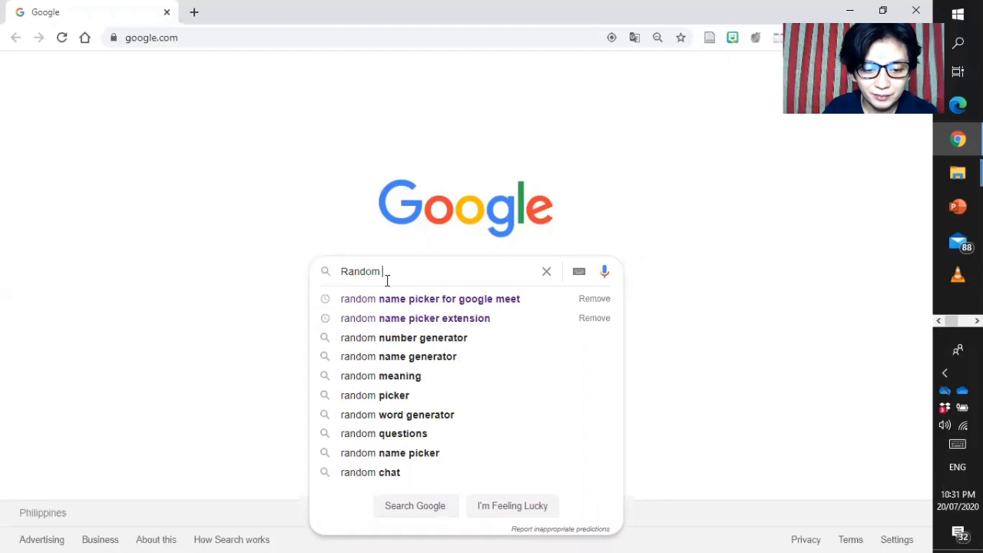
click(430, 298)
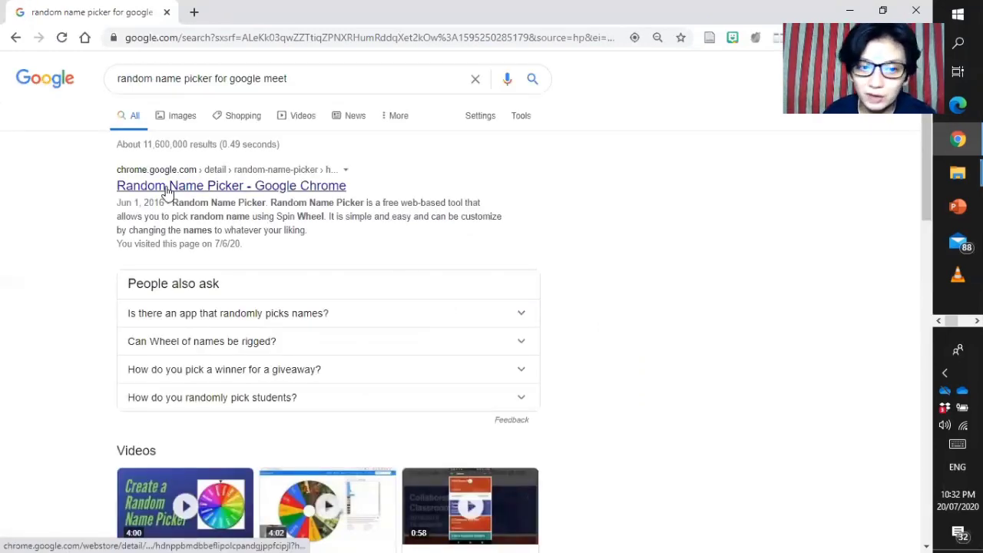
- Go to the Random Name Picker Chrome Web Store result
click(231, 184)
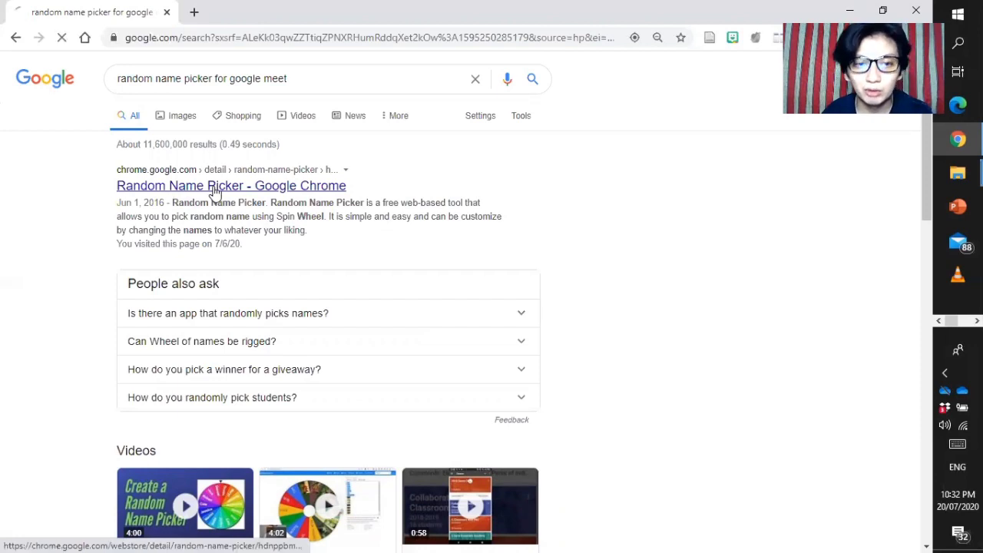
- Browse the Random Name Picker Web Store listing and return to its top
click(231, 184)
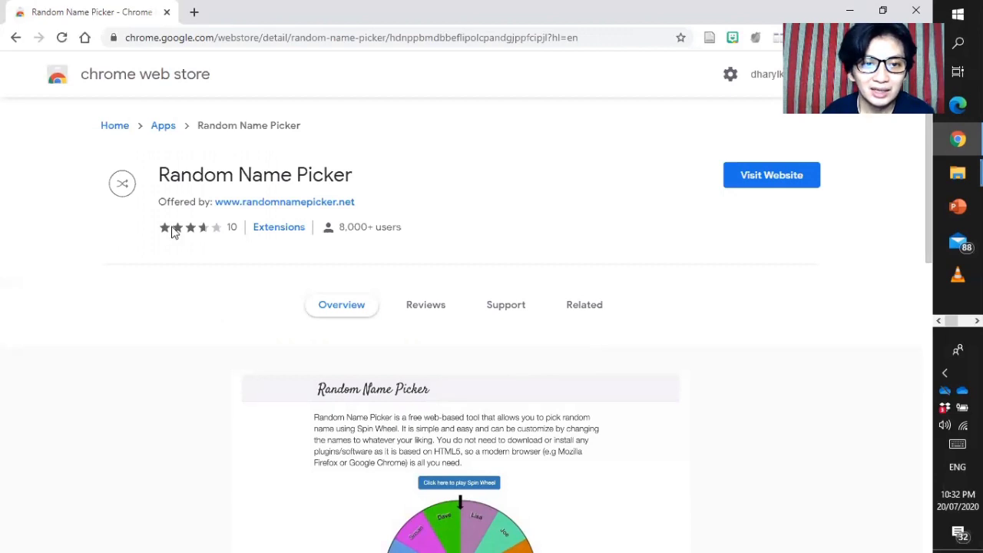
mouse_move(393, 181)
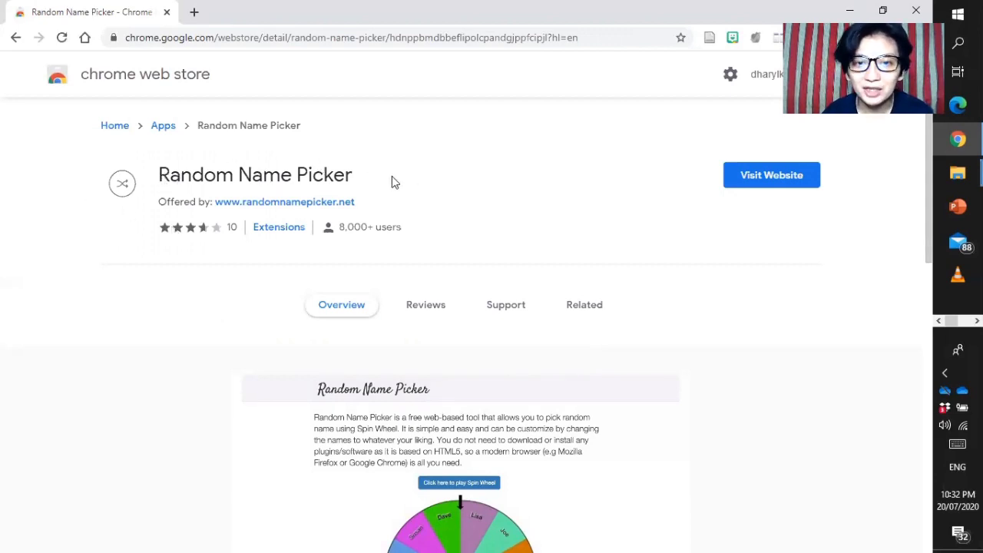
mouse_move(411, 181)
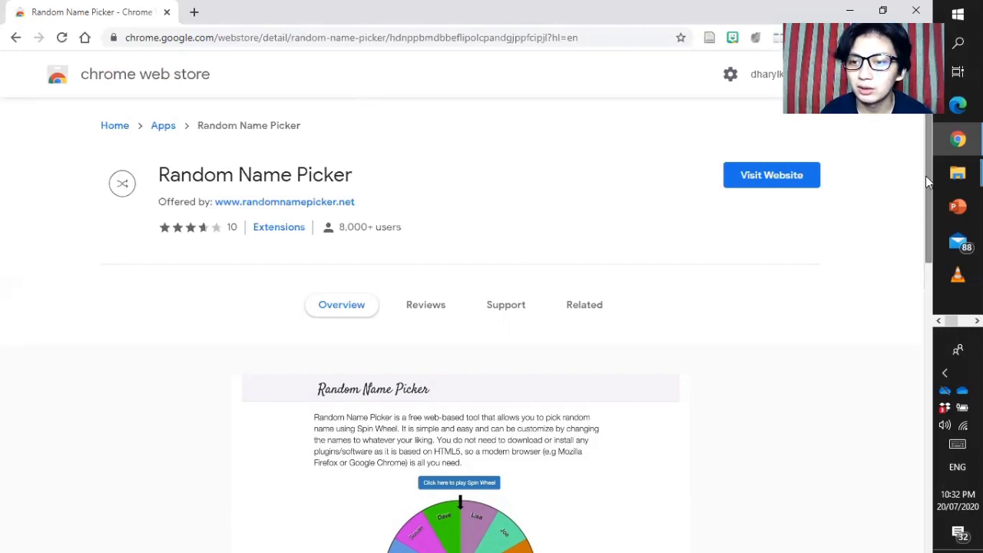
scroll(down, 3)
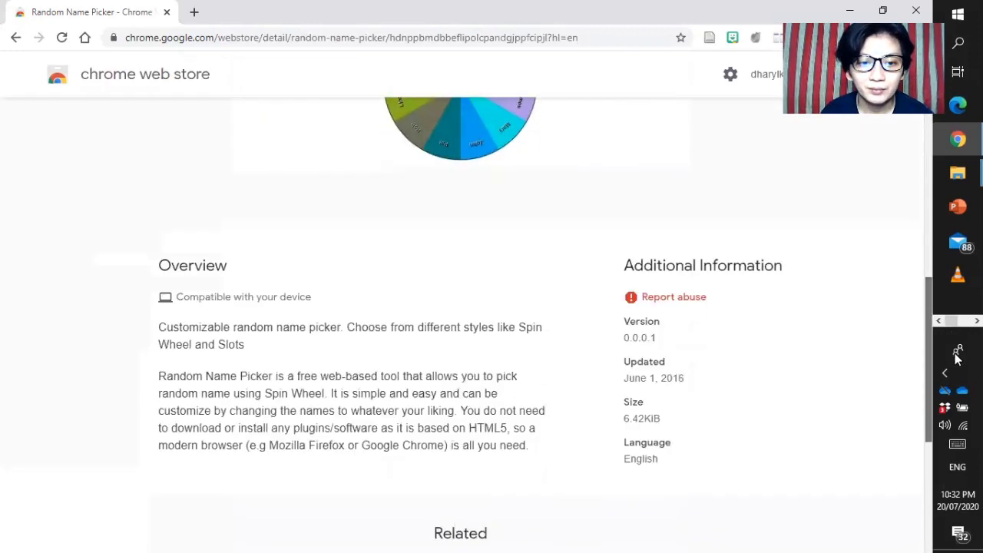
scroll(up, 3)
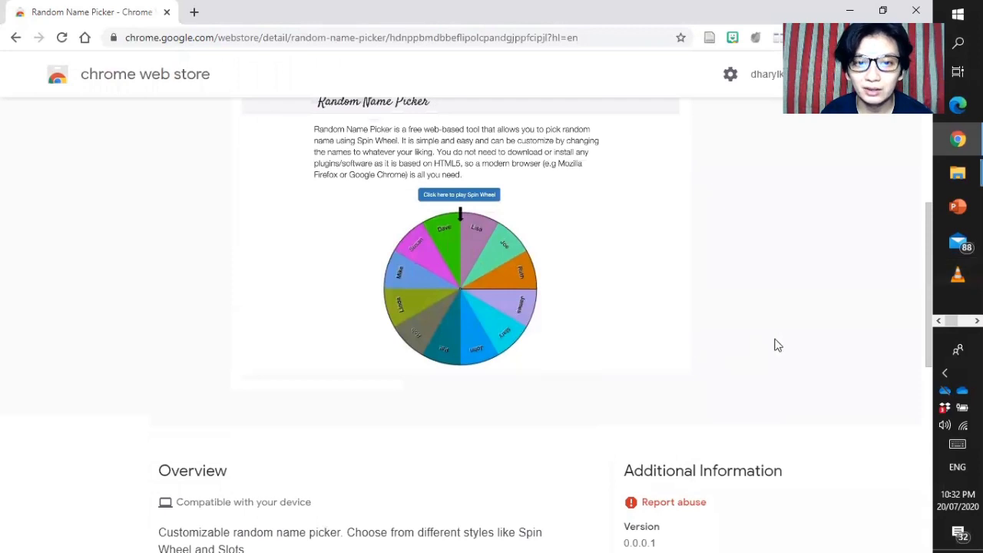
scroll(up, 3)
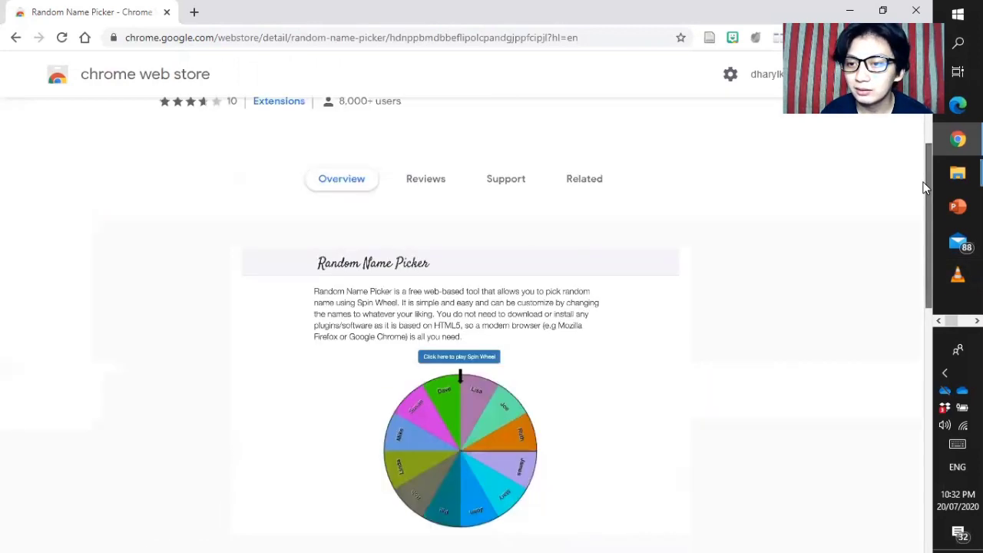
scroll(up, 3)
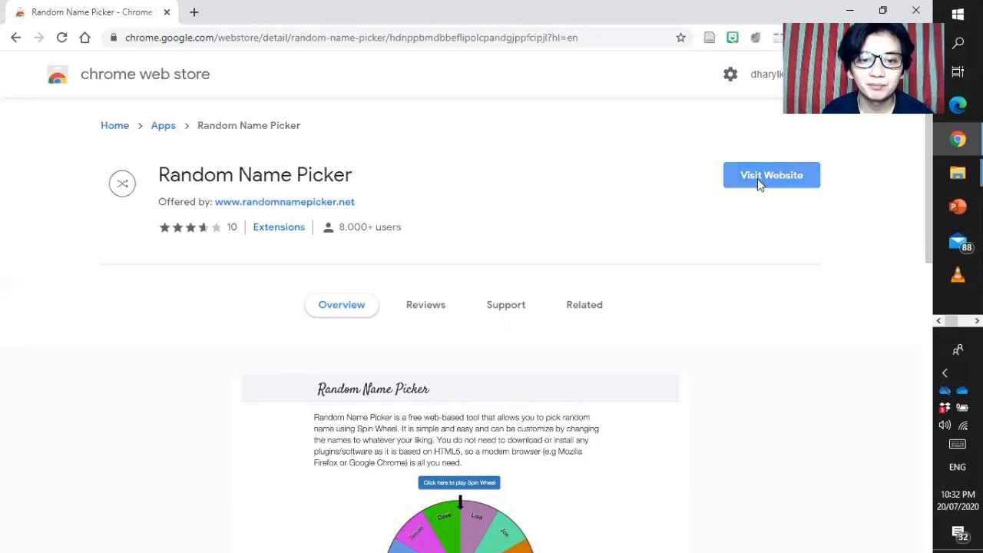
- Visit randomnamepicker.net from the listing and glance at the side advertisement options
click(771, 175)
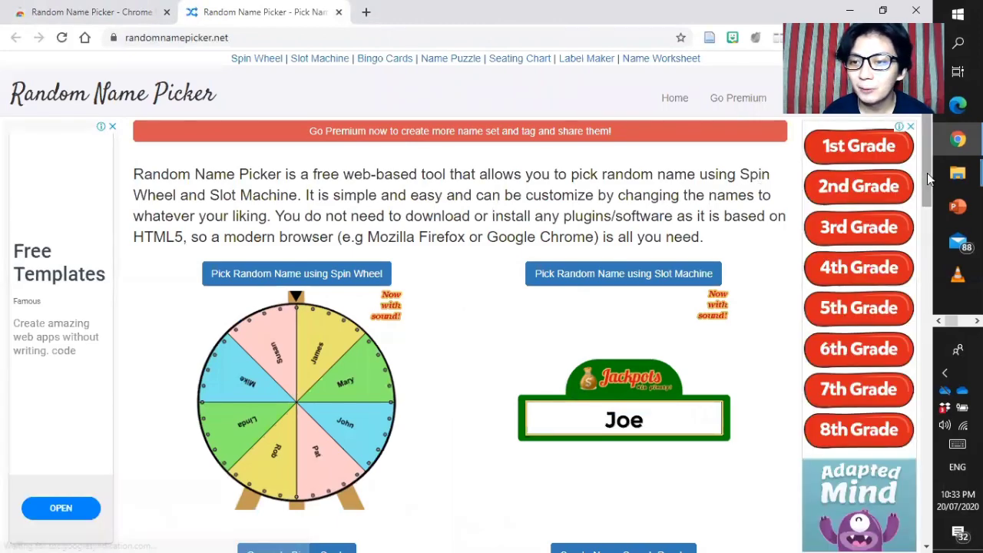
scroll(down, 3)
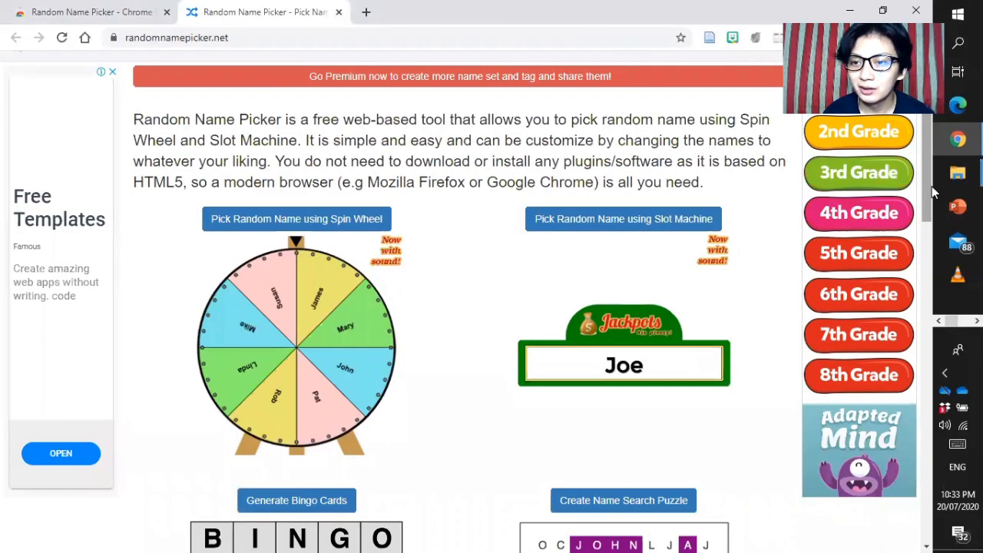
scroll(up, 3)
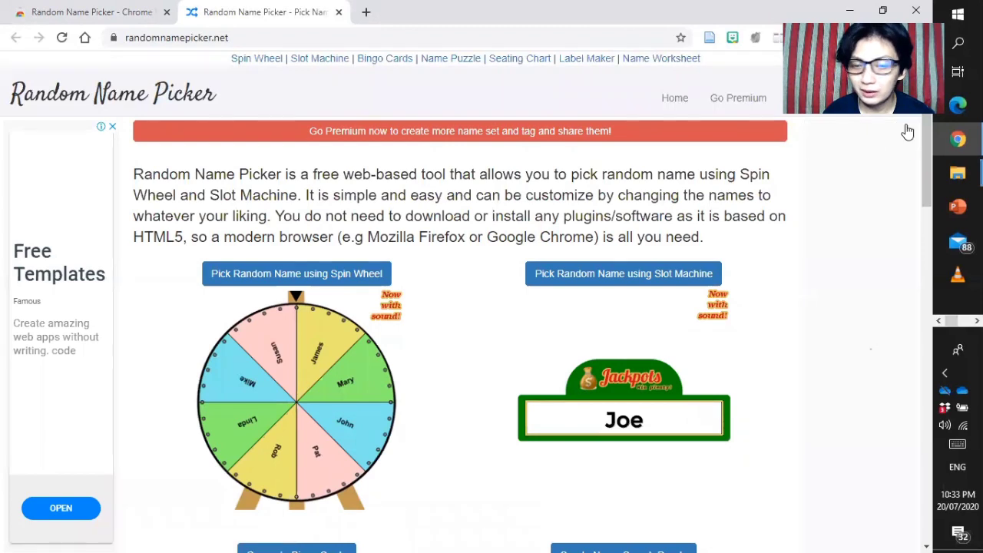
click(906, 130)
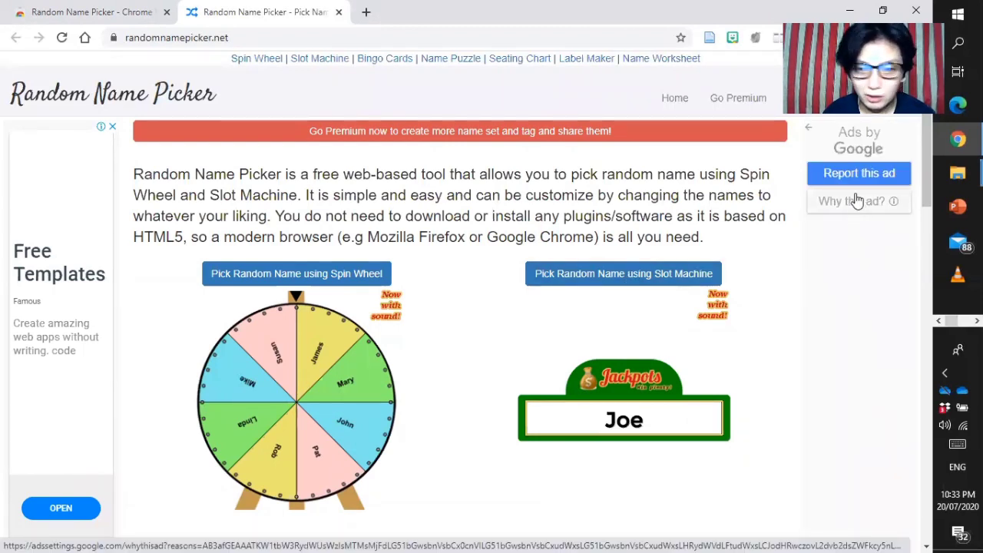
- Browse the home page tools from spin wheel down to name worksheet, then back toward the top
scroll(down, 3)
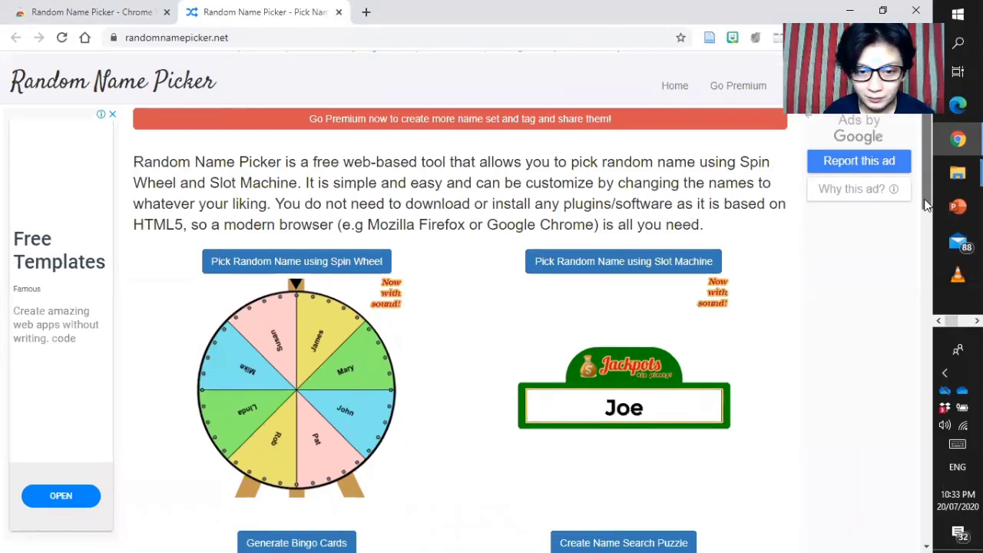
scroll(down, 3)
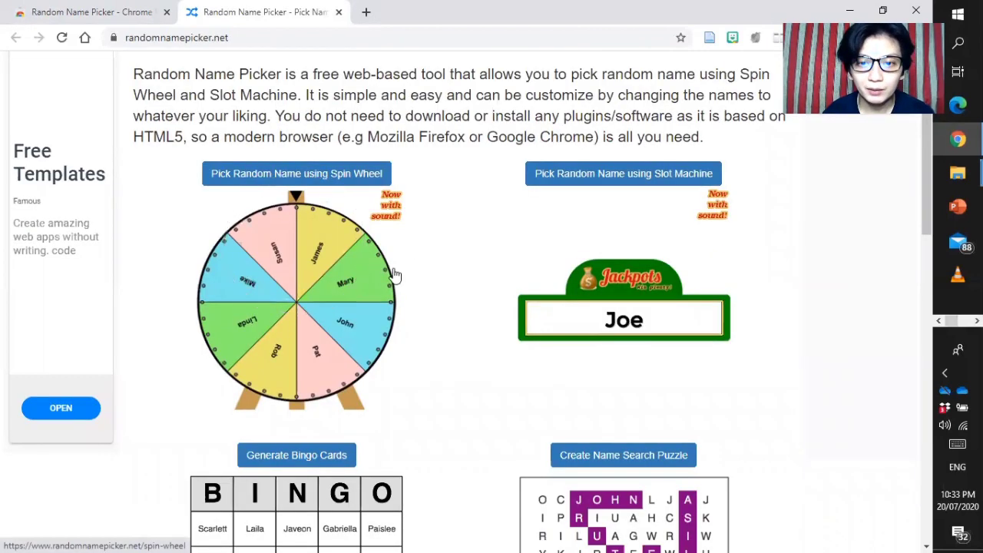
mouse_move(636, 230)
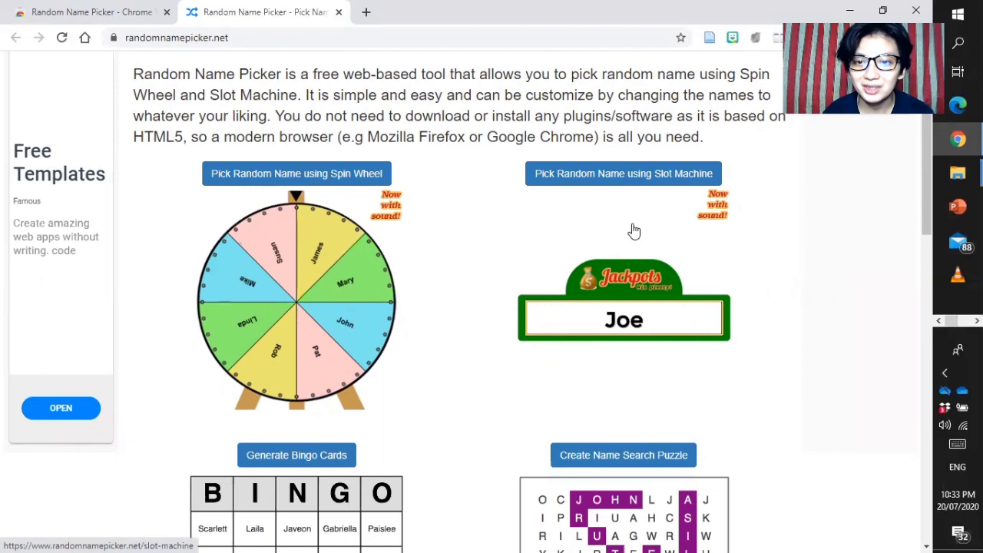
scroll(down, 3)
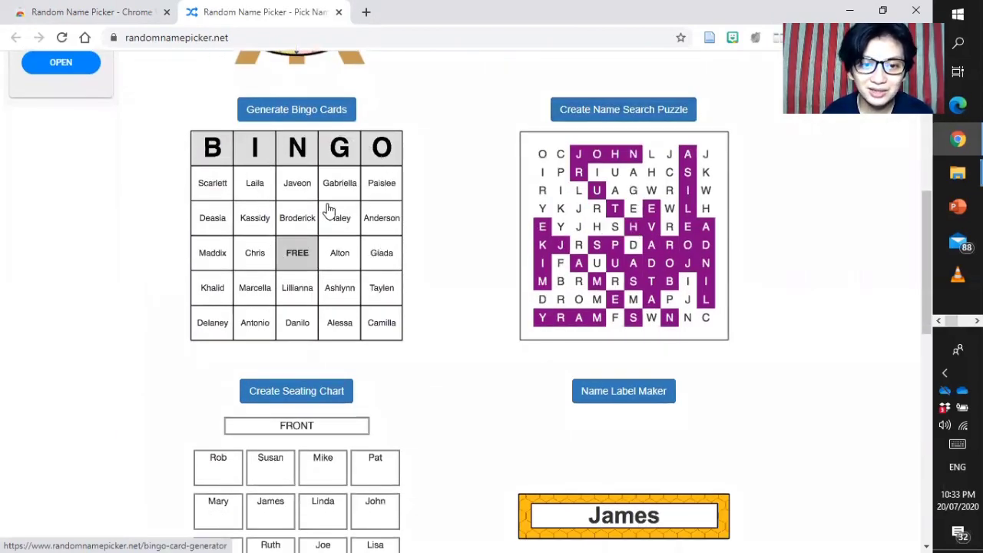
mouse_move(620, 244)
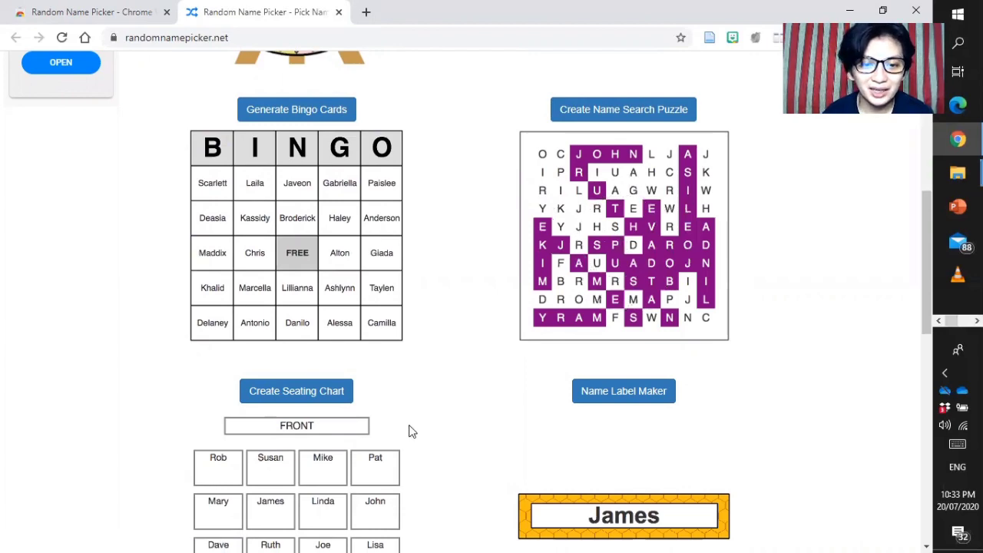
scroll(down, 3)
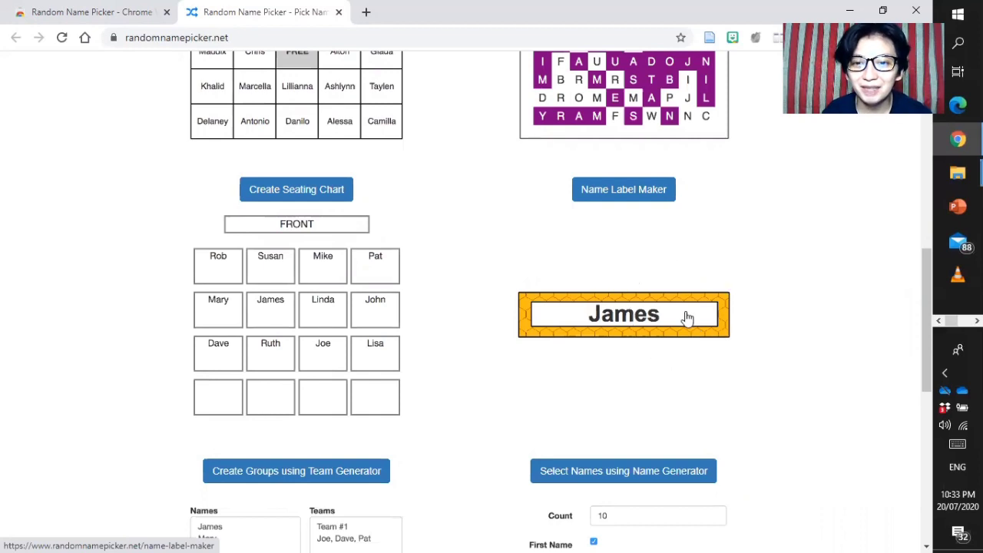
mouse_move(765, 433)
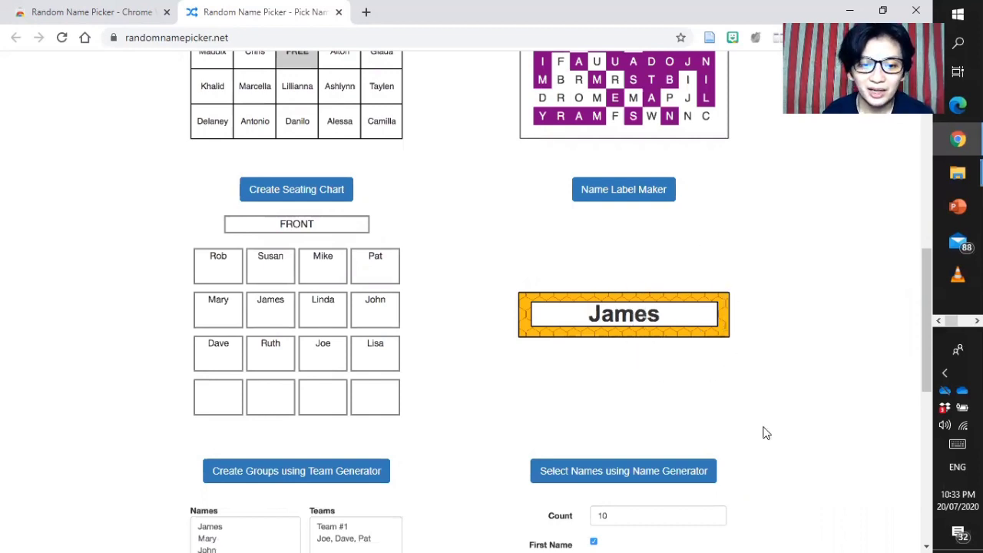
scroll(down, 3)
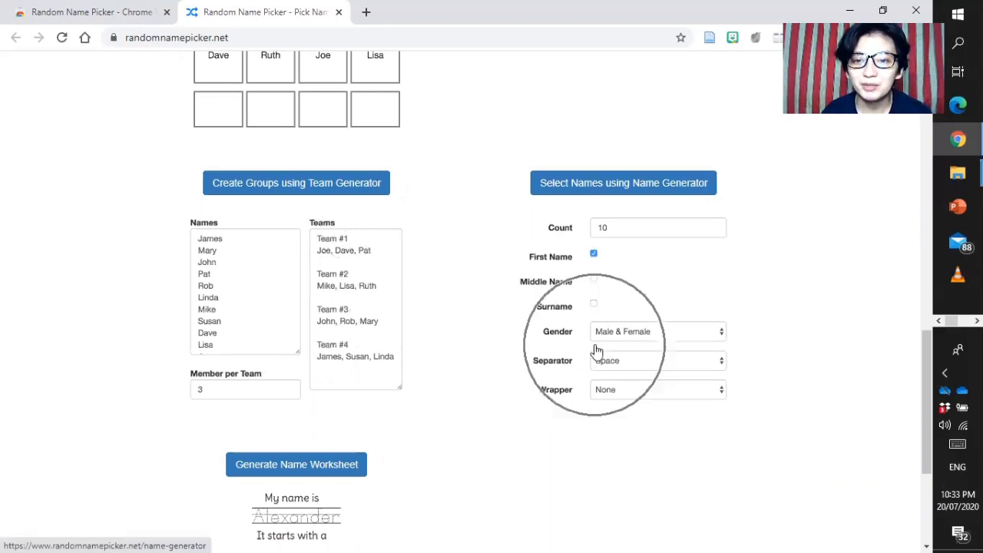
scroll(down, 3)
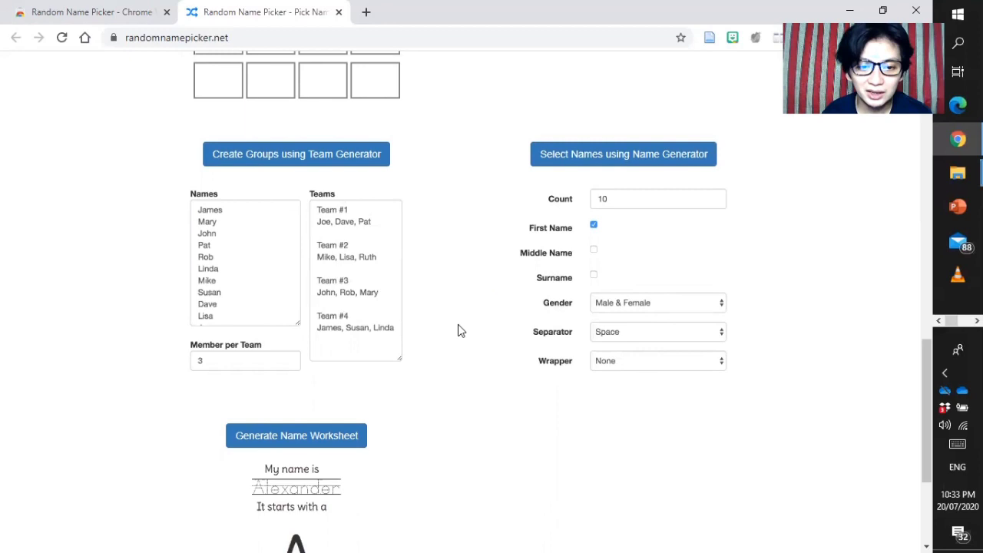
scroll(down, 3)
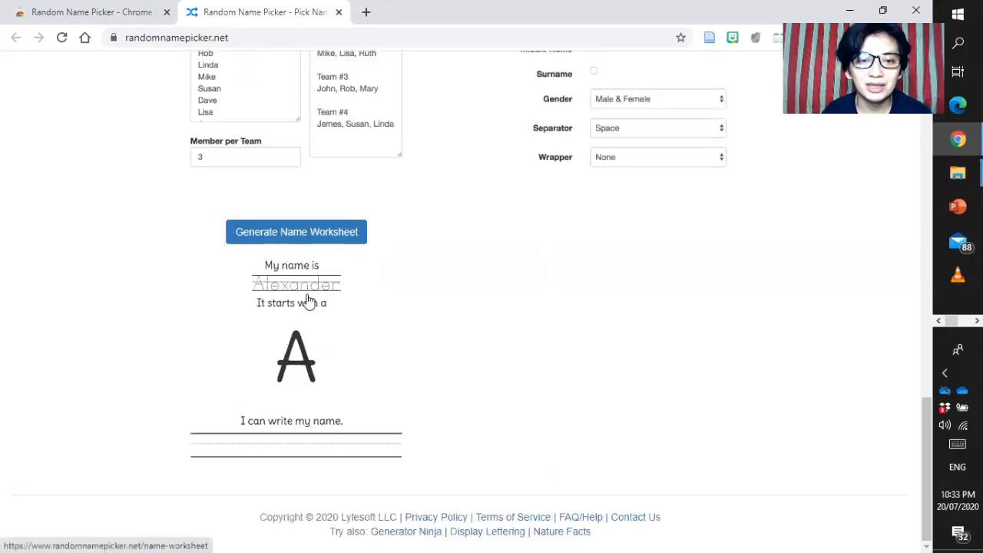
mouse_move(404, 330)
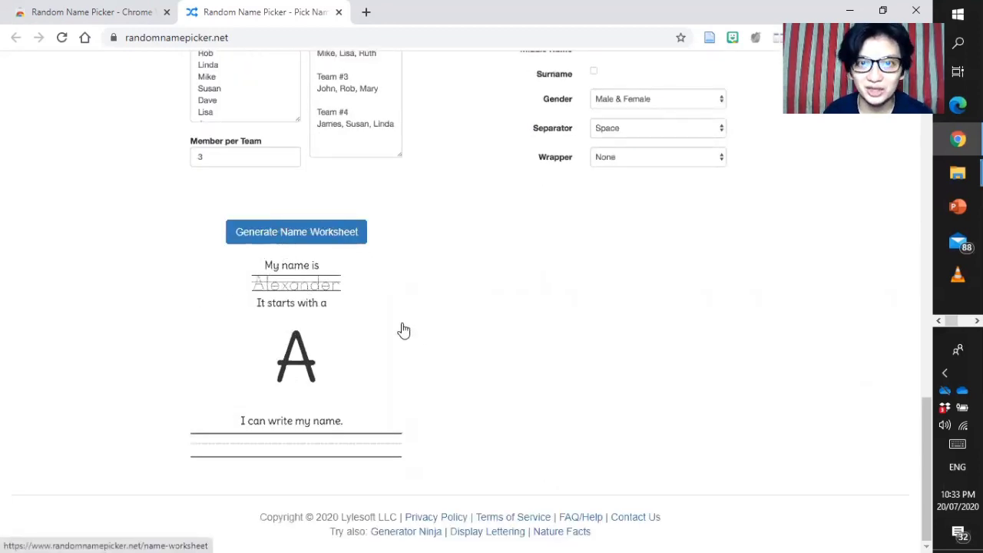
scroll(up, 3)
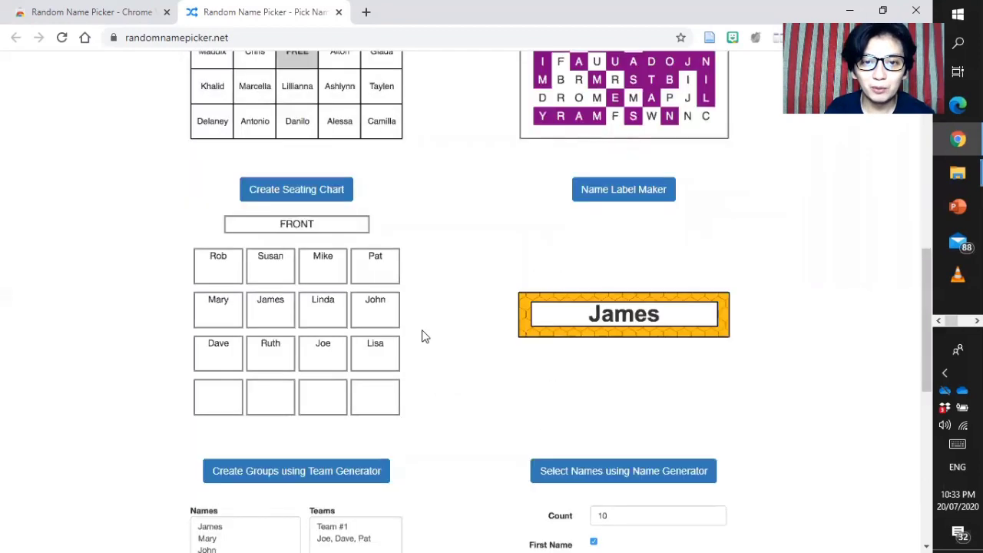
scroll(up, 3)
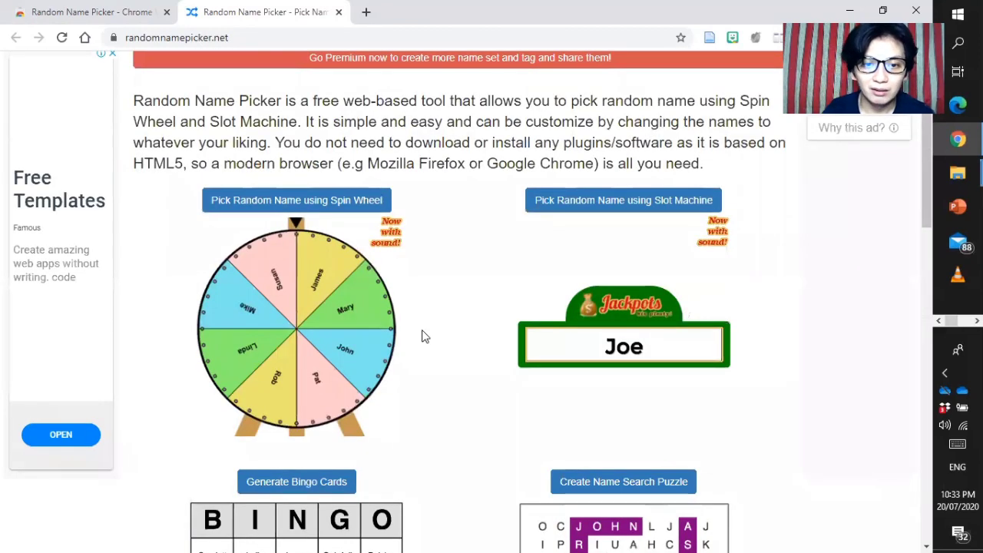
mouse_move(274, 267)
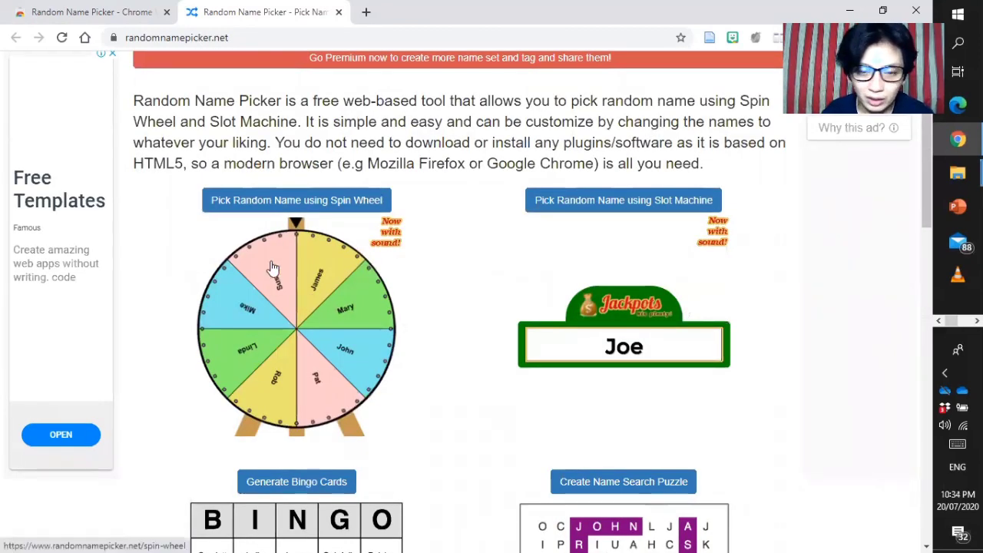
mouse_move(576, 284)
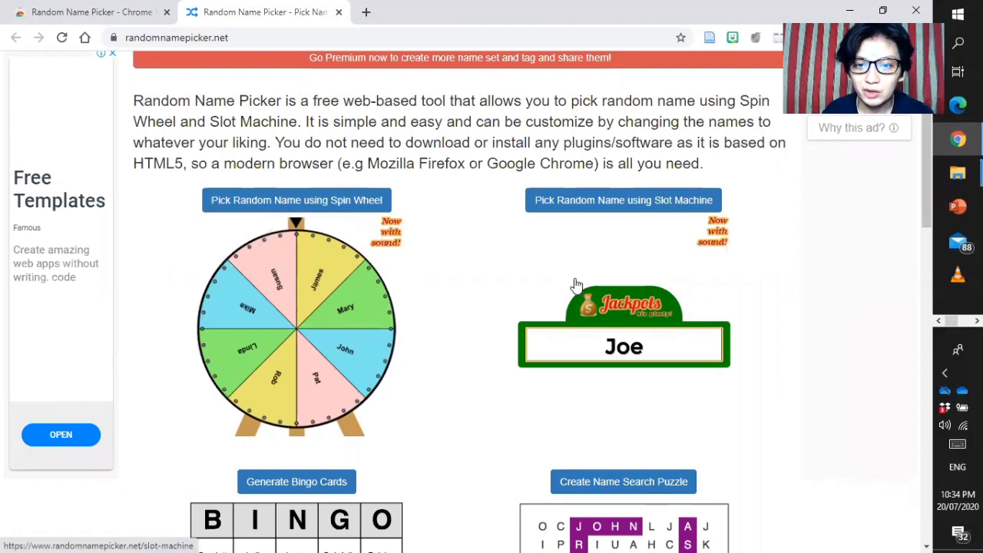
mouse_move(293, 265)
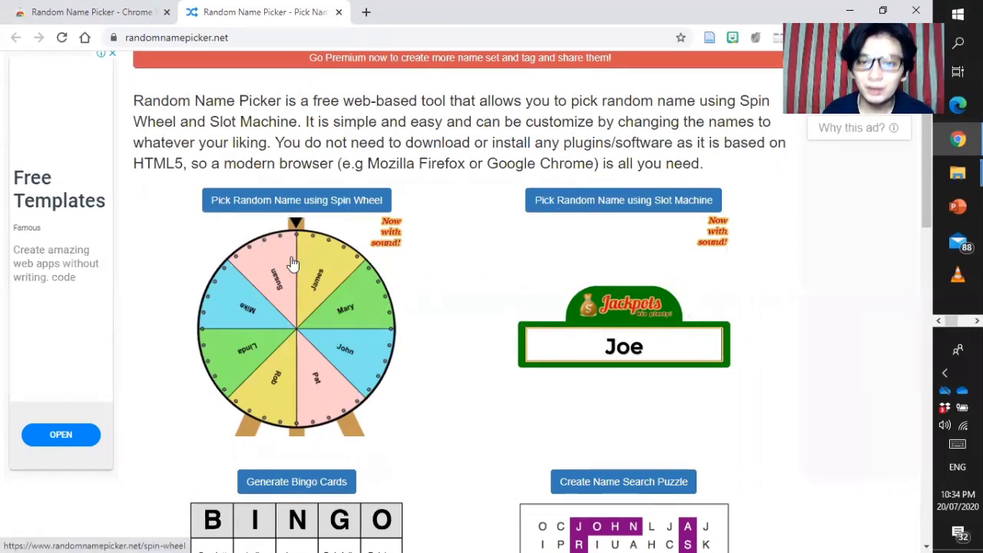
mouse_move(344, 470)
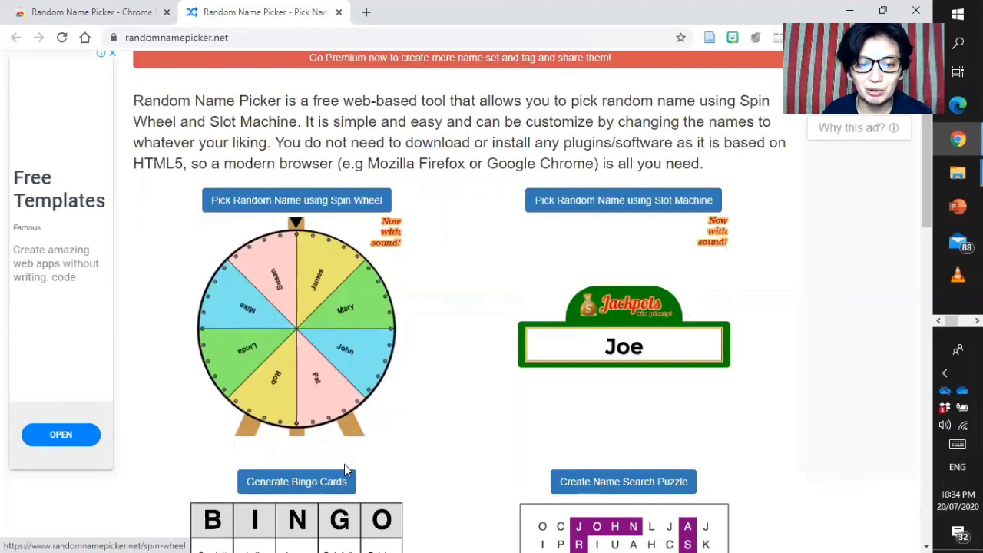
mouse_move(310, 209)
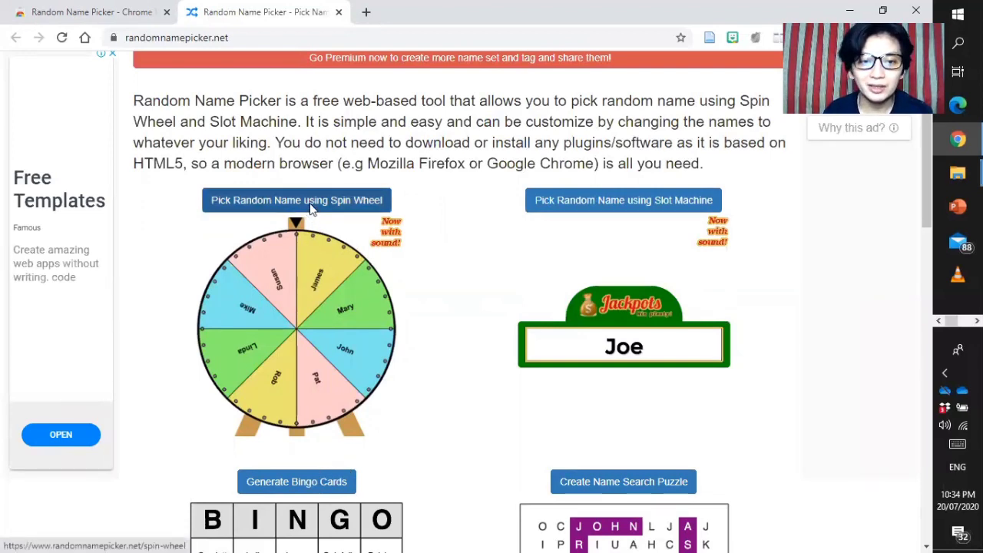
- Start the spin wheel picker and bring up its Name Sets editor
click(296, 200)
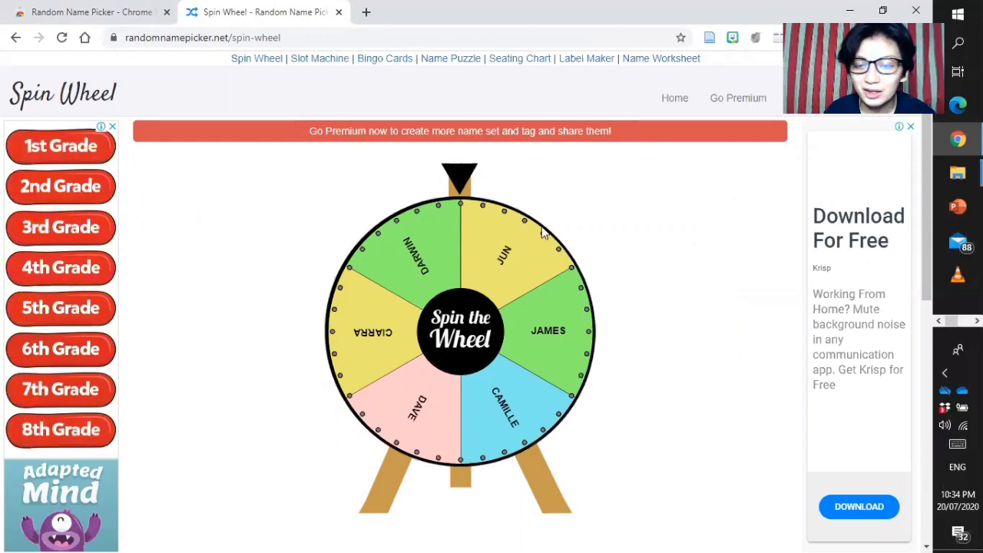
scroll(down, 3)
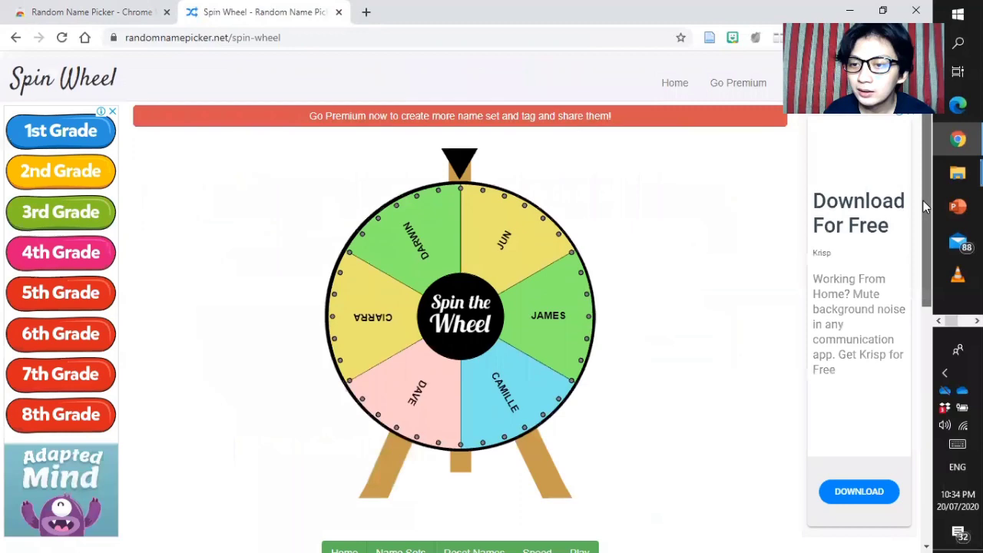
scroll(down, 3)
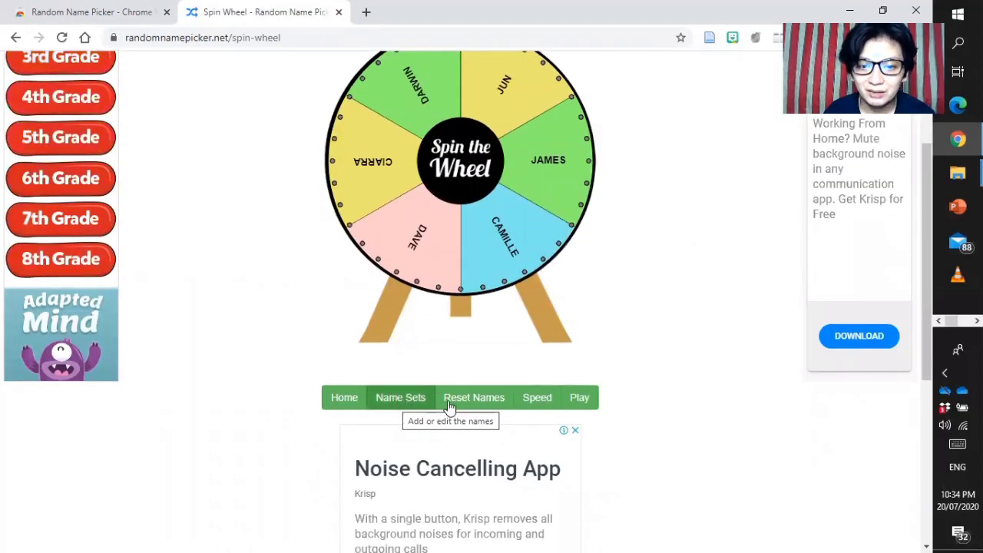
mouse_move(579, 397)
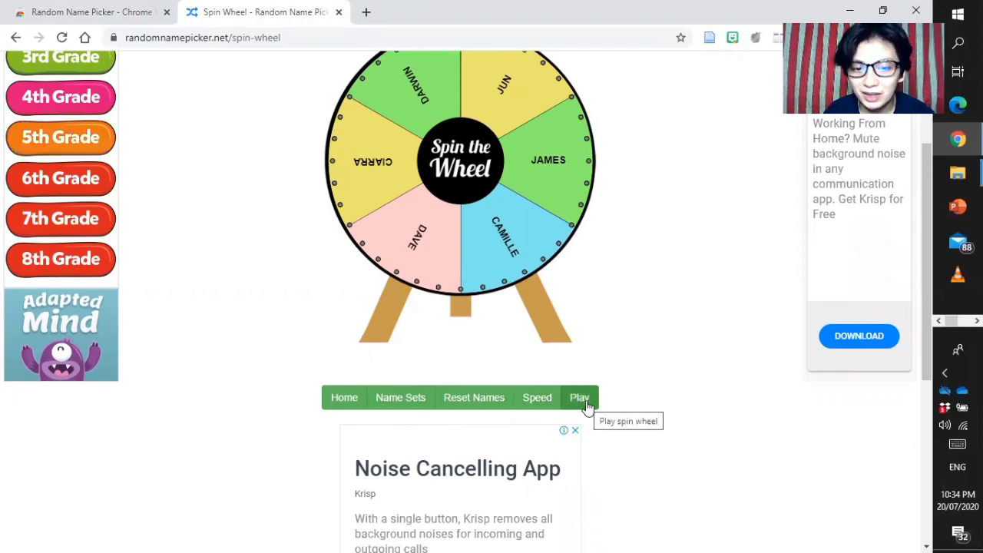
mouse_move(344, 396)
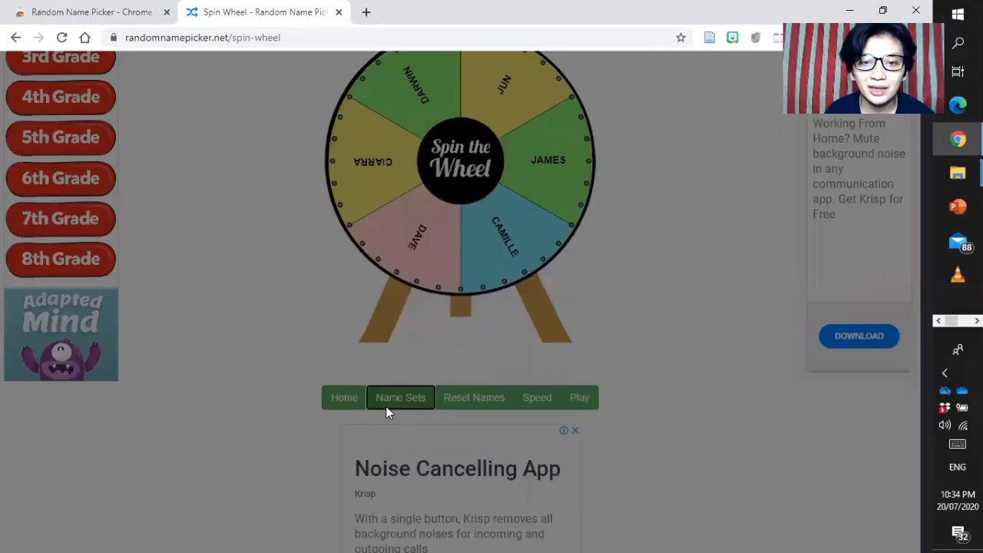
click(400, 397)
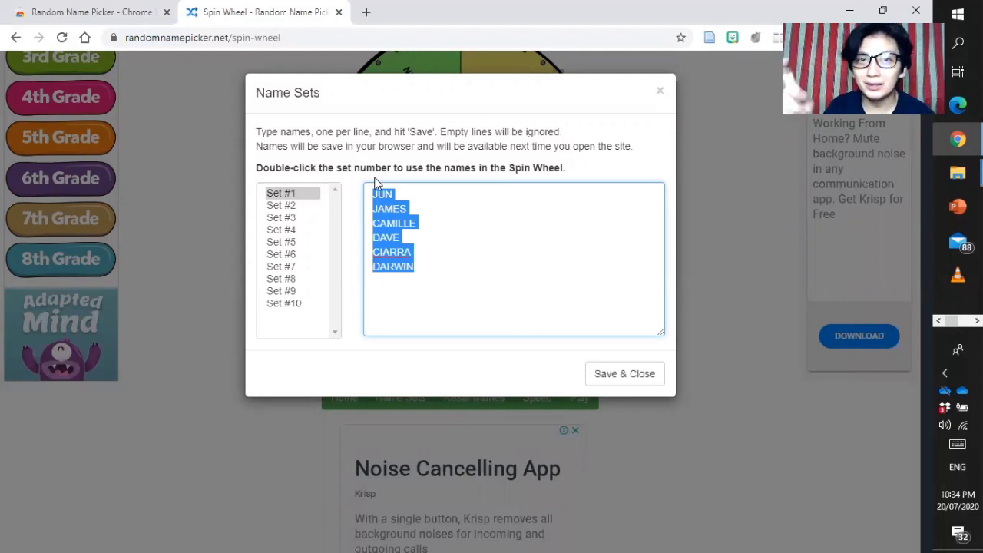
mouse_move(279, 196)
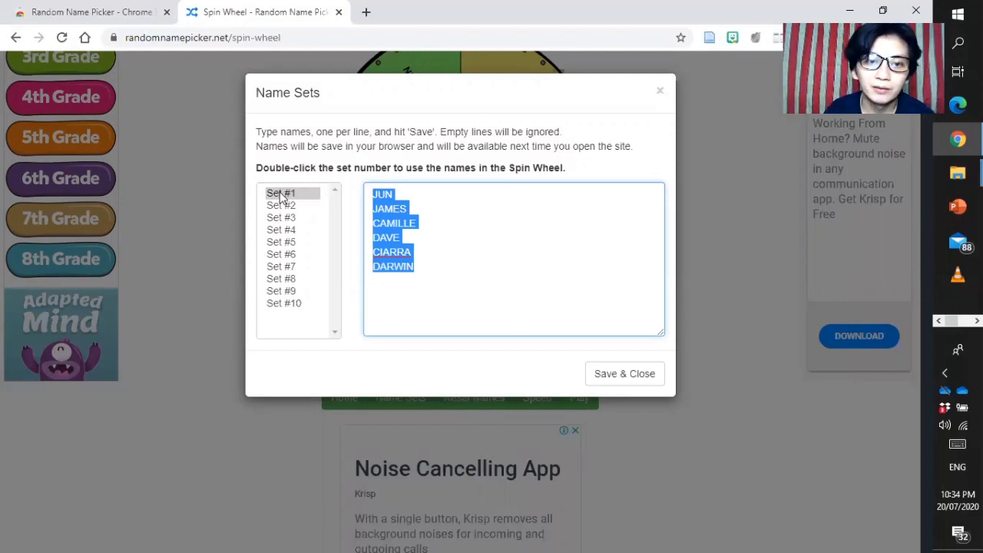
- Load Set #1 (JUN, JAMES, CAMILLE, DAVE, CIARRA, DARWIN) onto the wheel and save
click(280, 205)
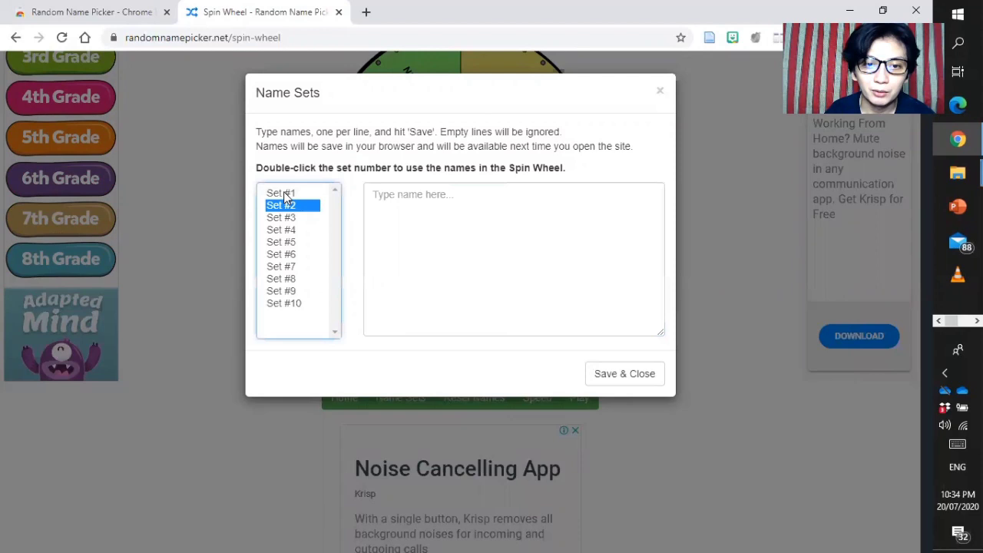
double_click(279, 194)
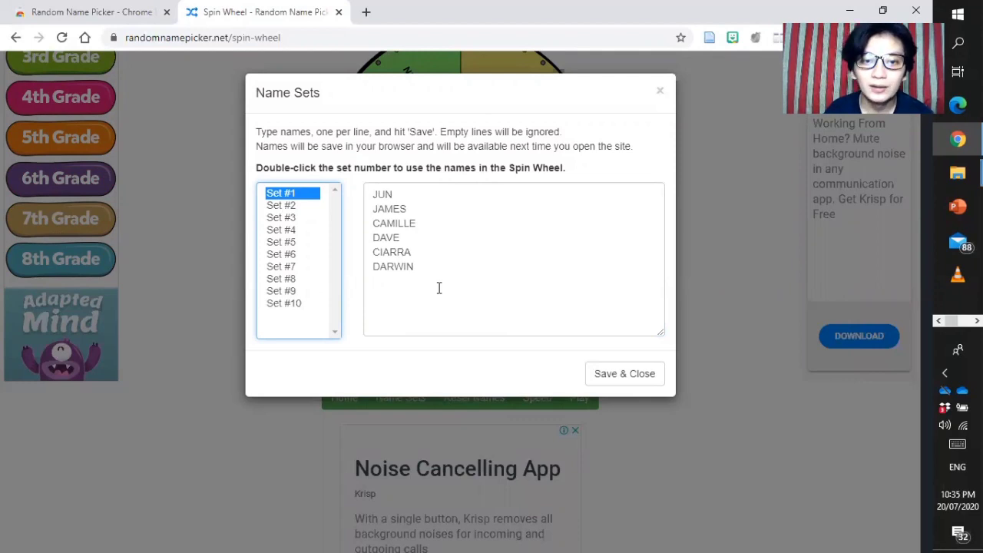
mouse_move(453, 279)
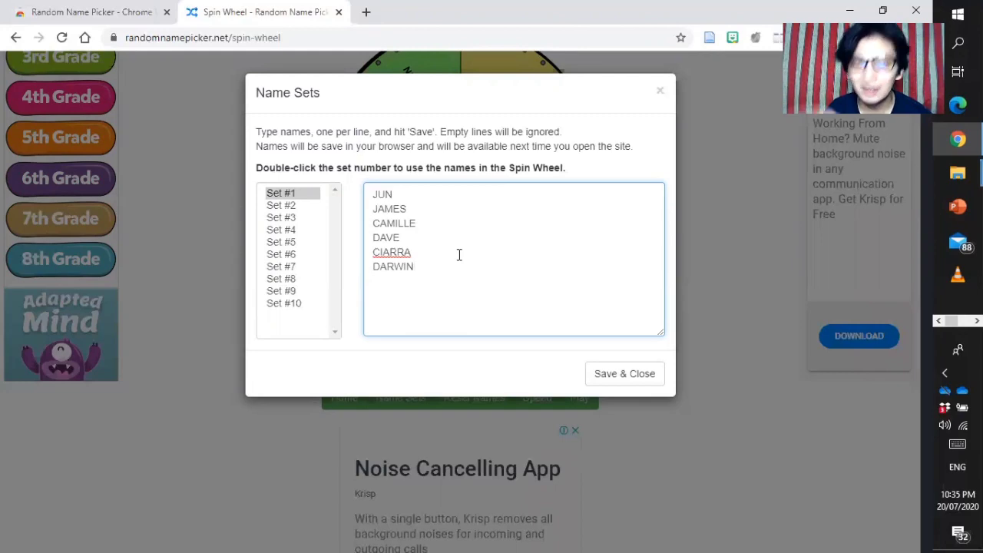
mouse_move(611, 415)
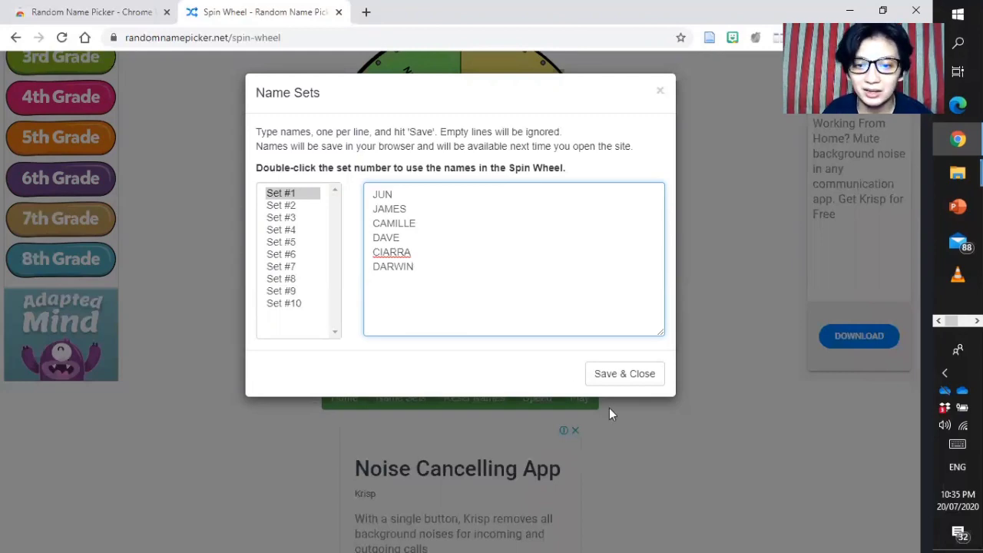
click(624, 373)
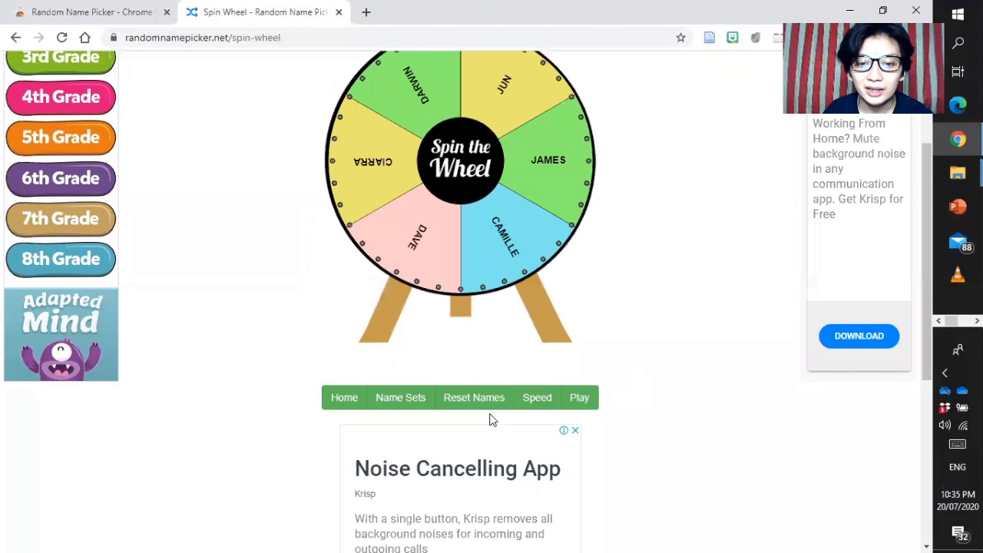
- Set the wheel spin speed to Fast and save it
click(537, 396)
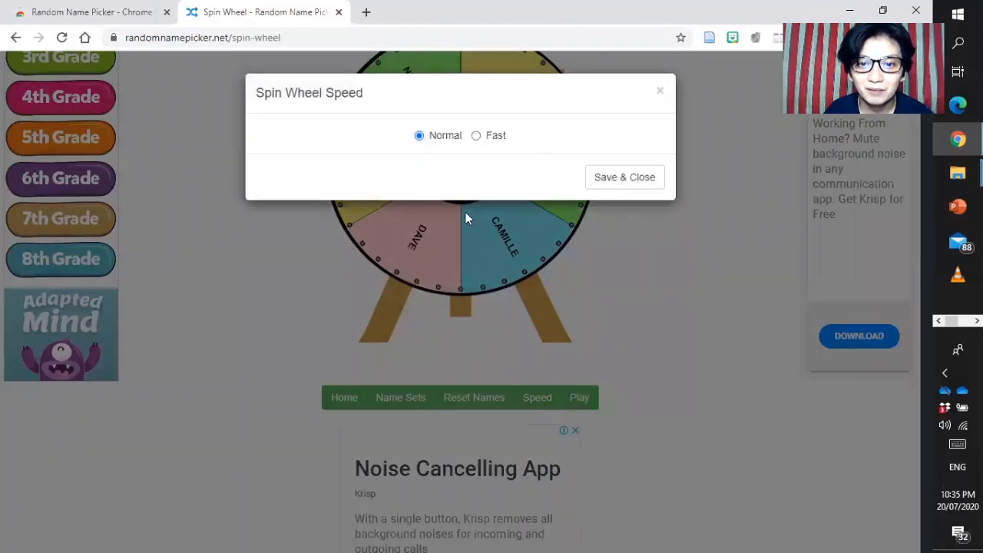
click(476, 135)
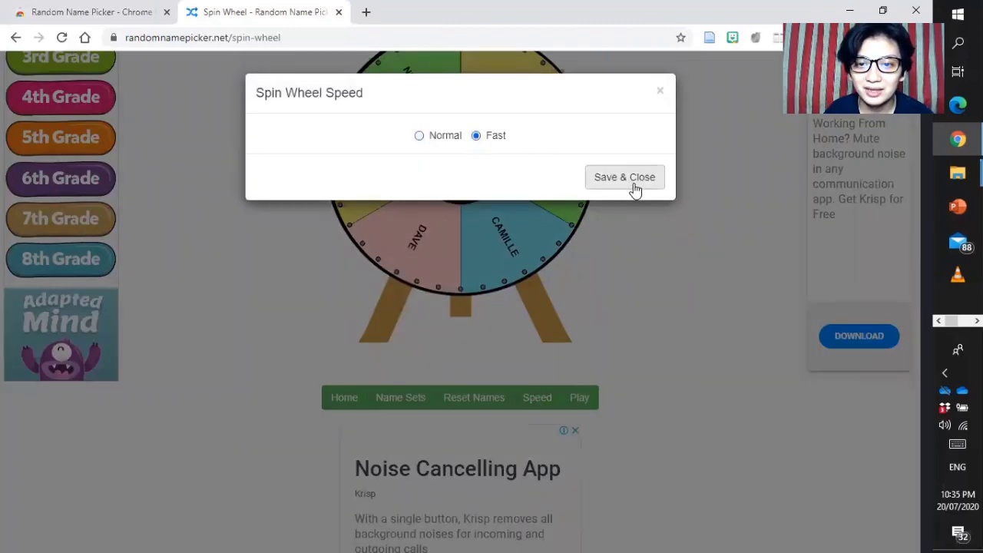
click(624, 177)
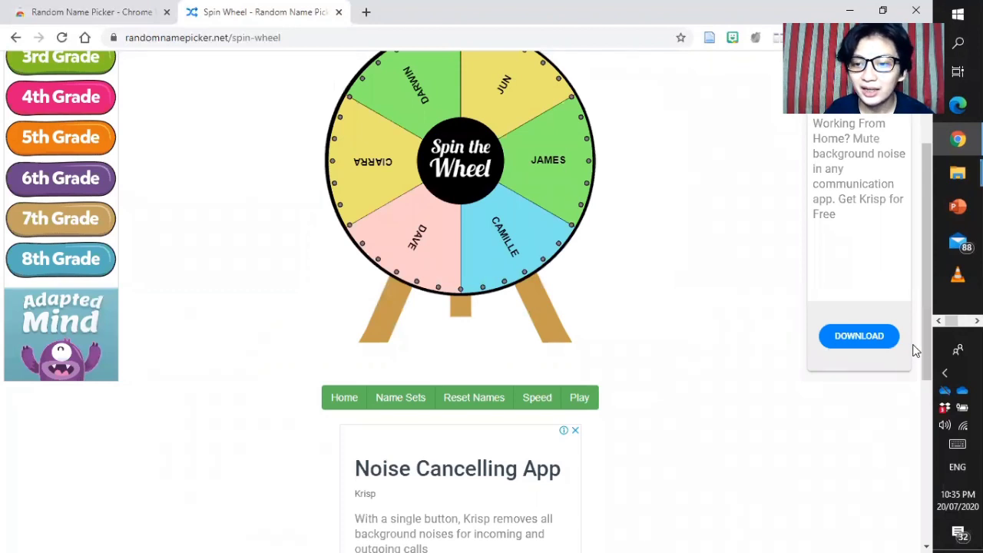
scroll(up, 3)
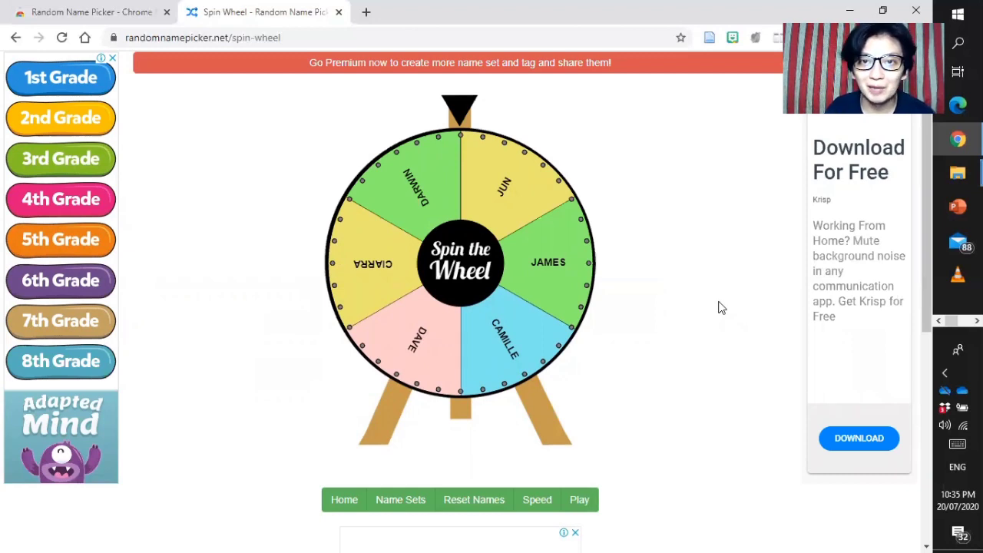
mouse_move(676, 284)
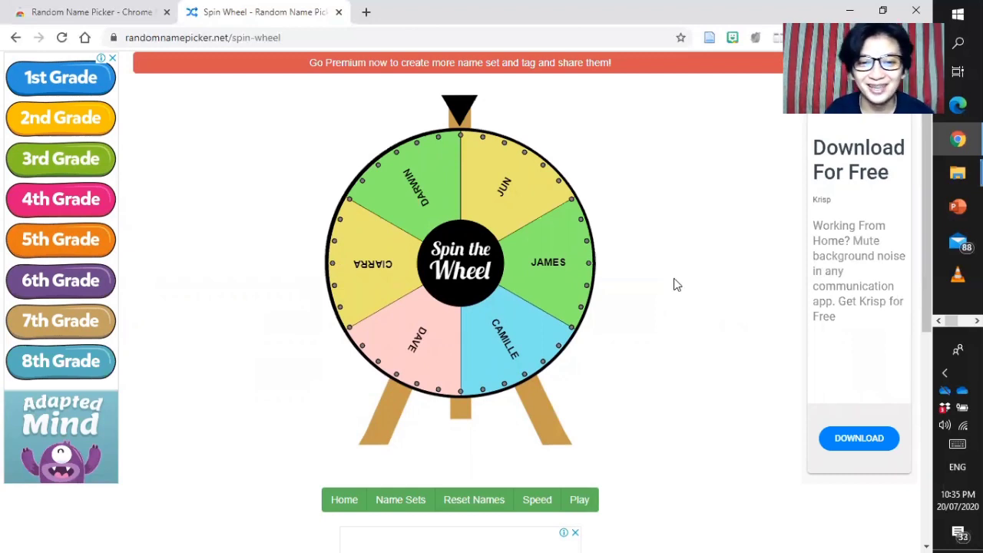
mouse_move(571, 490)
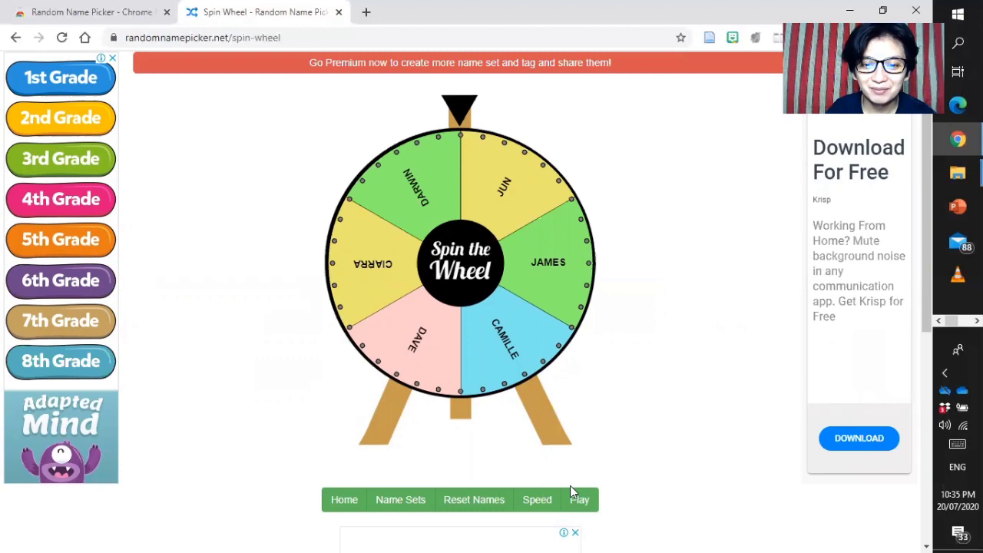
- Spin the wheel a first time, picking DARWIN
click(579, 499)
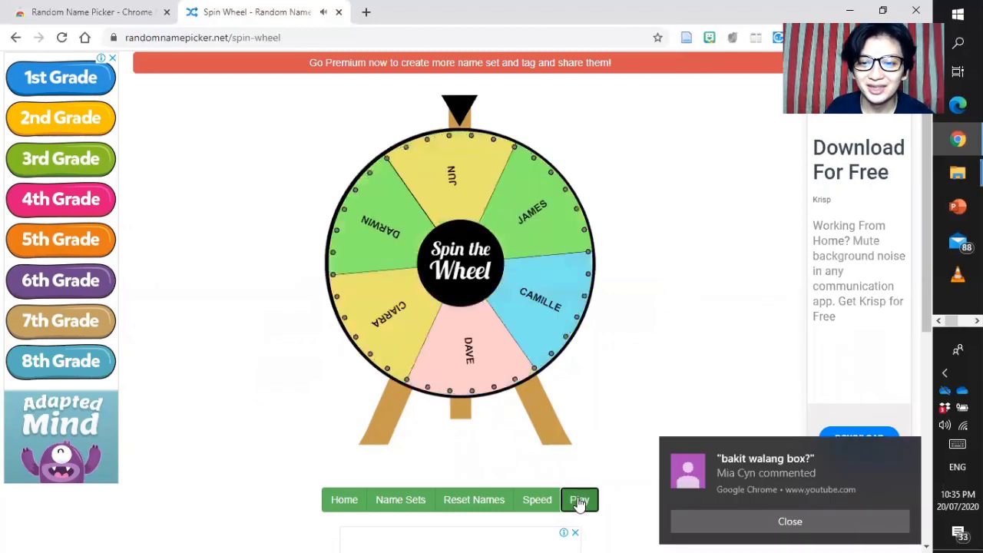
click(578, 499)
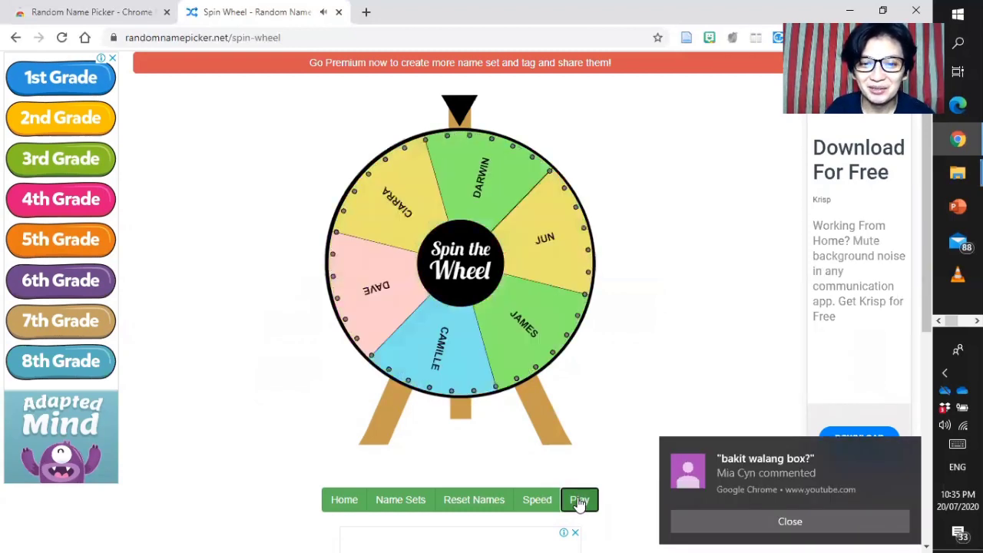
click(577, 499)
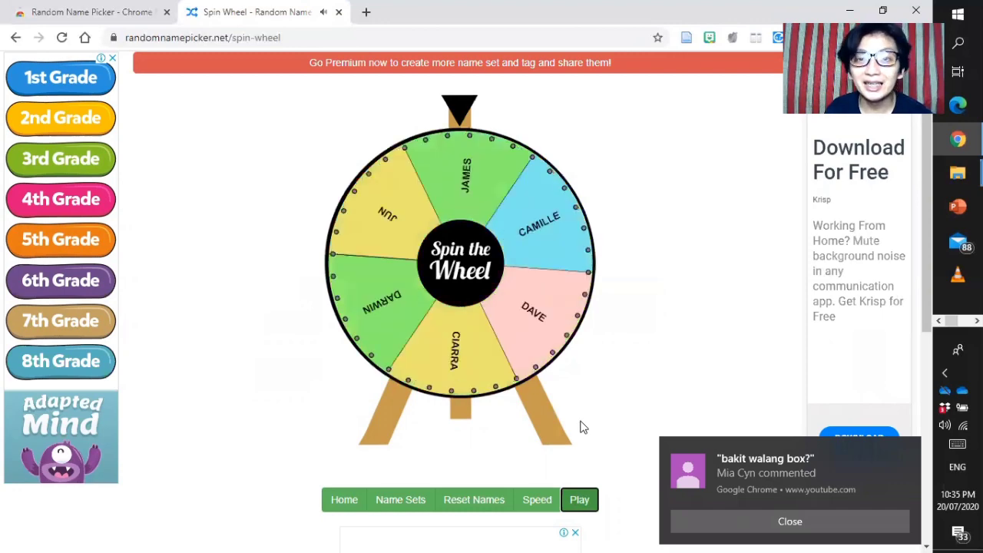
click(579, 499)
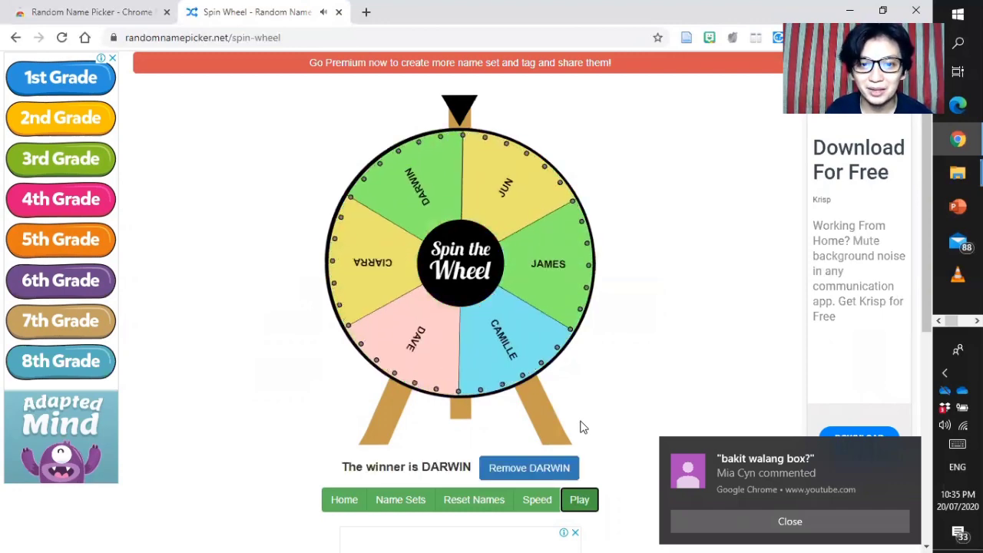
mouse_move(579, 499)
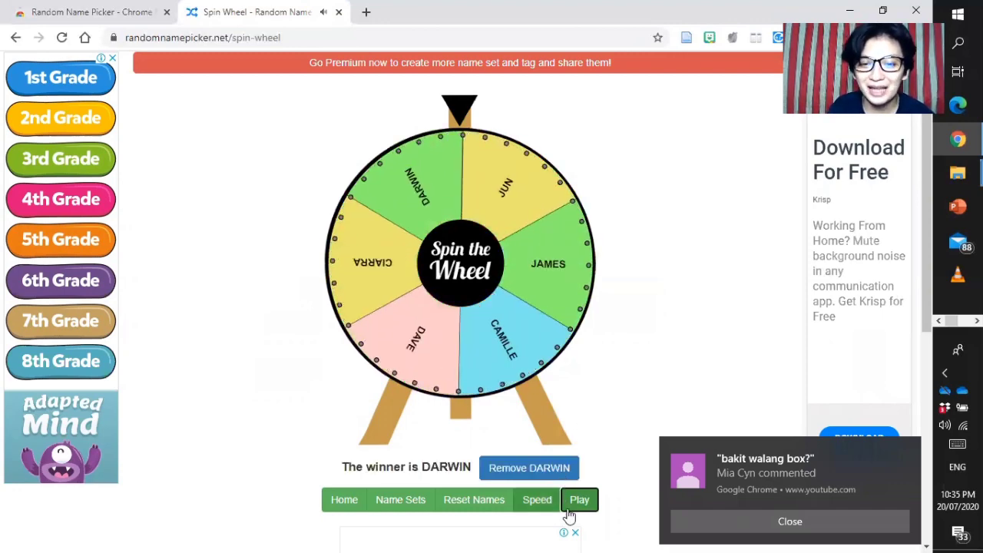
- Spin the wheel again, picking CIARRA as winner
click(579, 500)
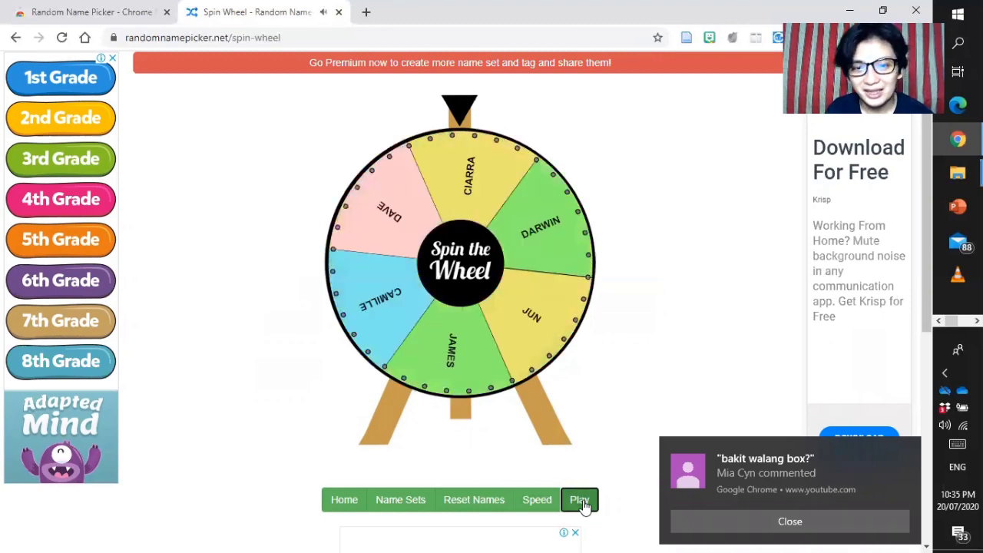
click(579, 499)
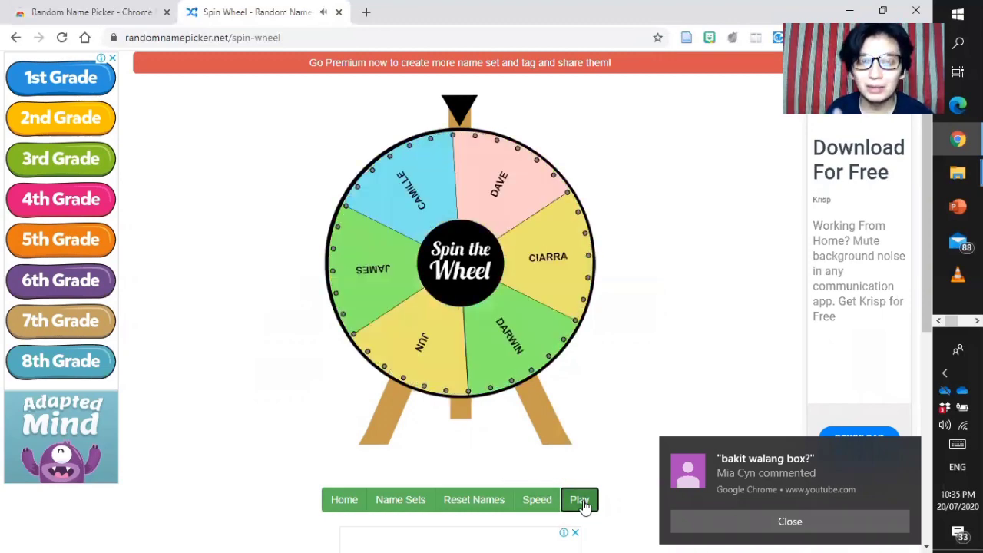
click(579, 499)
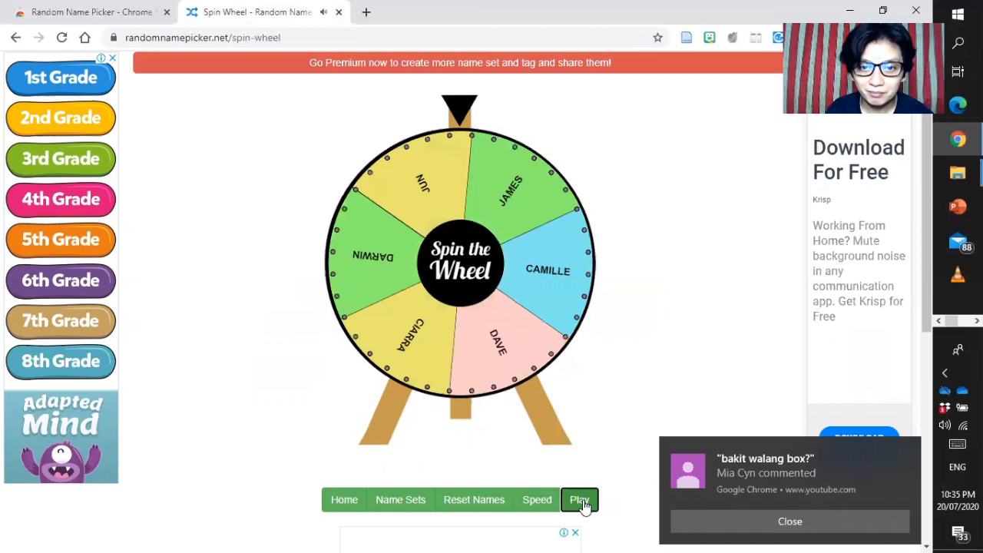
click(579, 499)
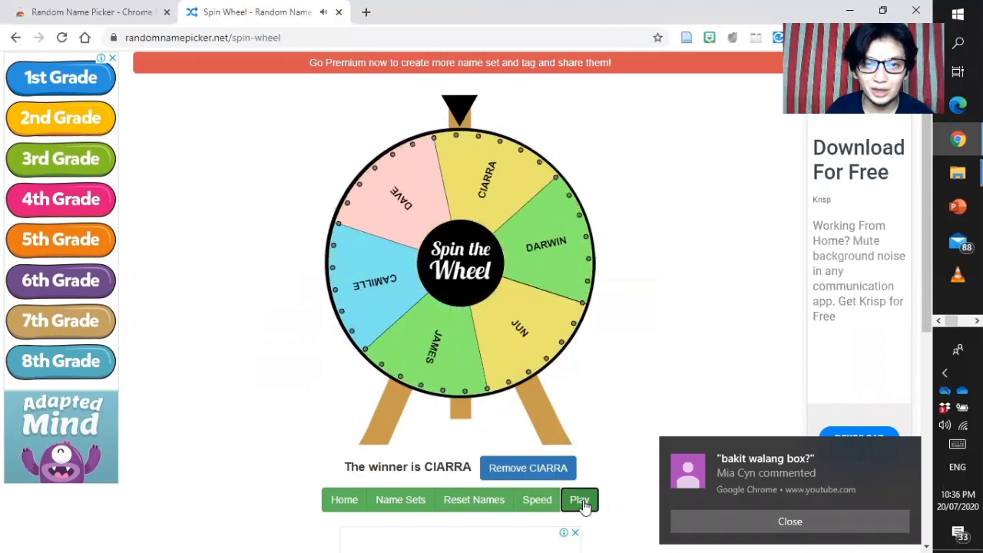
mouse_move(387, 392)
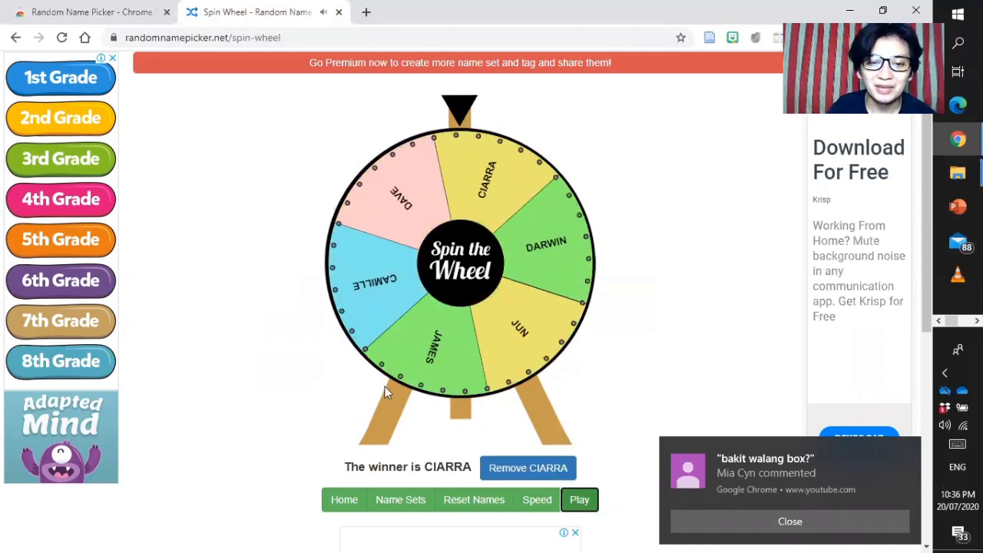
mouse_move(344, 499)
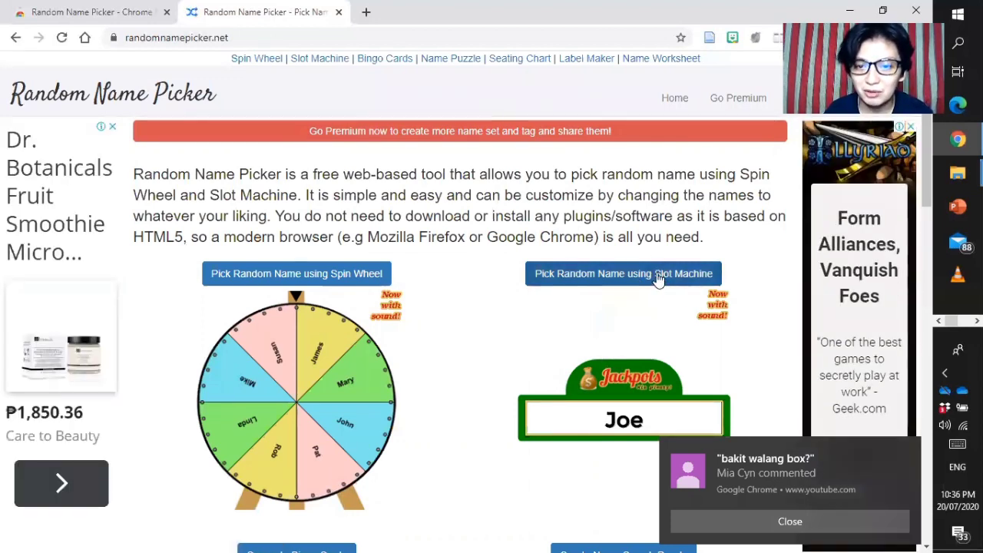
- Start the slot machine picker and load the six student names from Set #1, saving the set
click(623, 273)
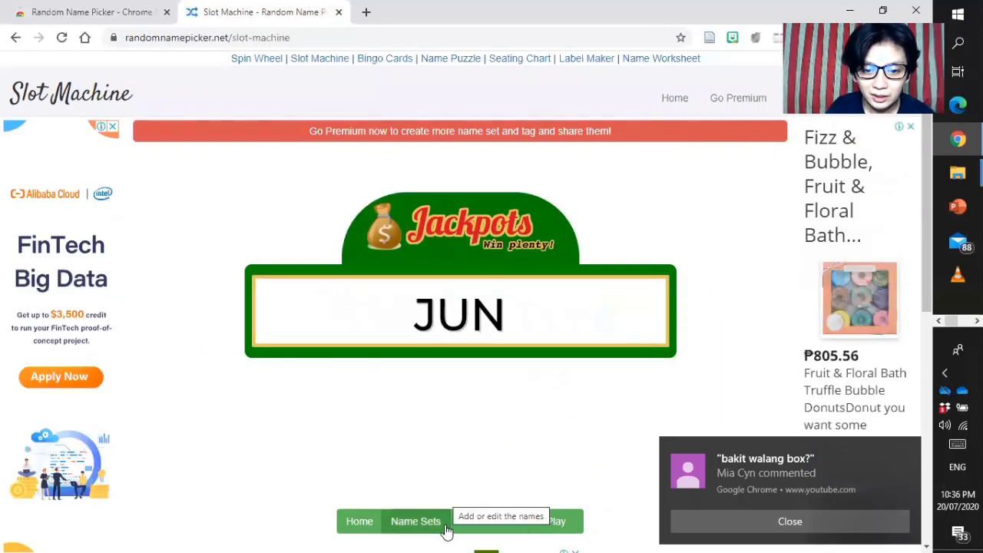
click(415, 521)
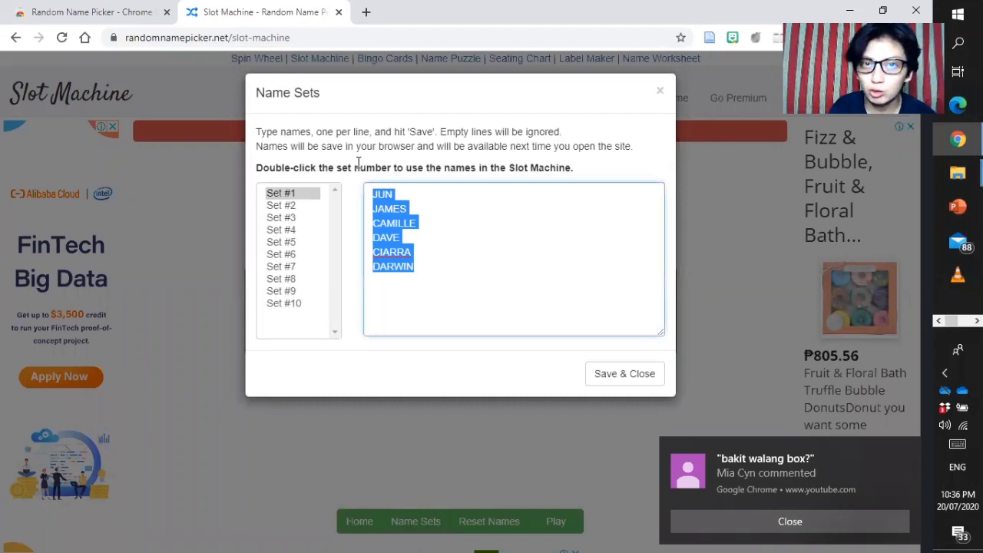
mouse_move(633, 396)
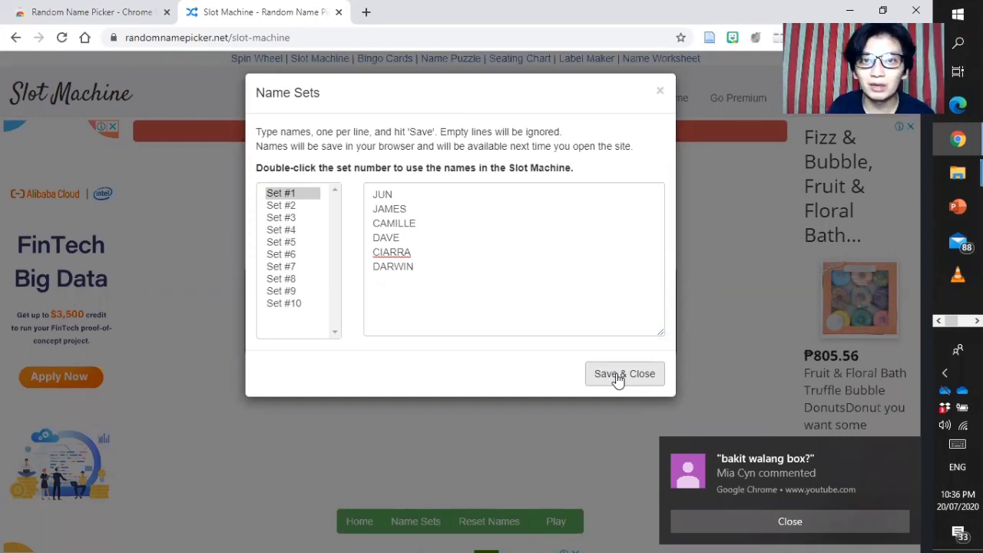
click(623, 373)
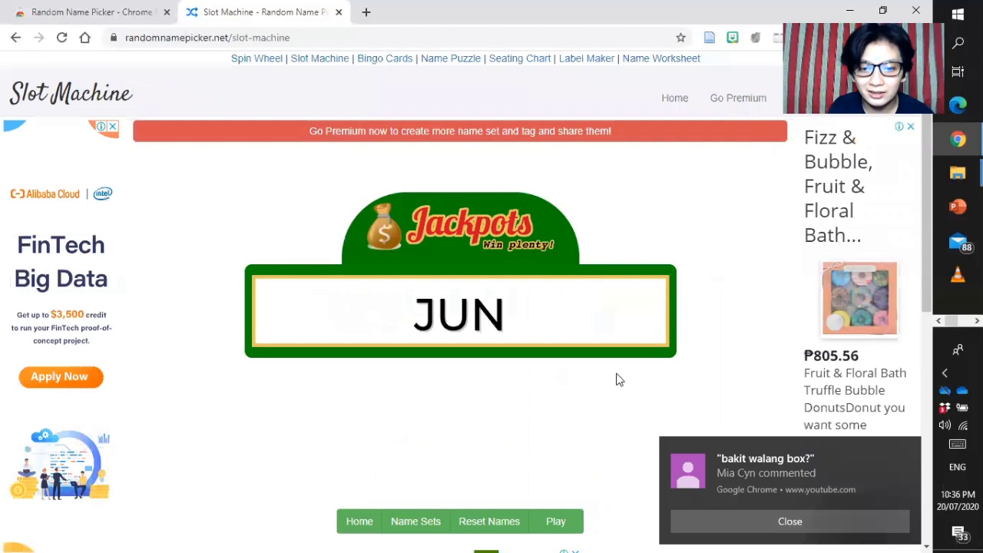
mouse_move(556, 521)
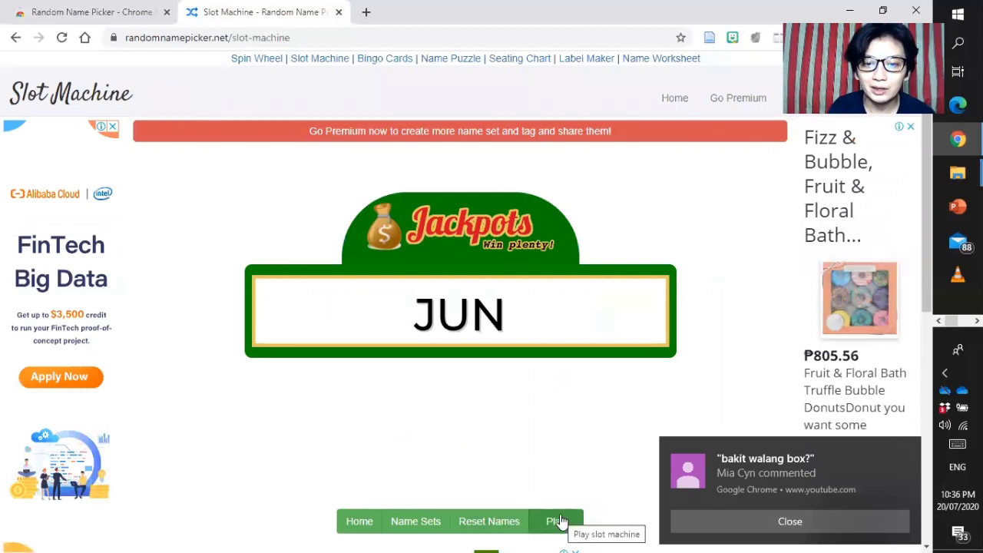
- Play the slot machine three times, landing on DAVE, DAVE again, then CAMILLE
click(556, 521)
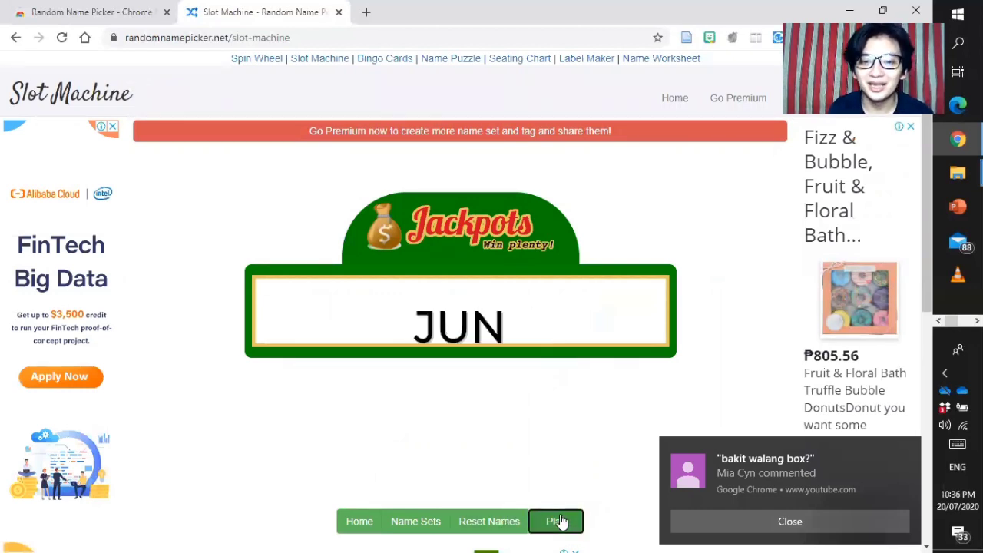
click(556, 521)
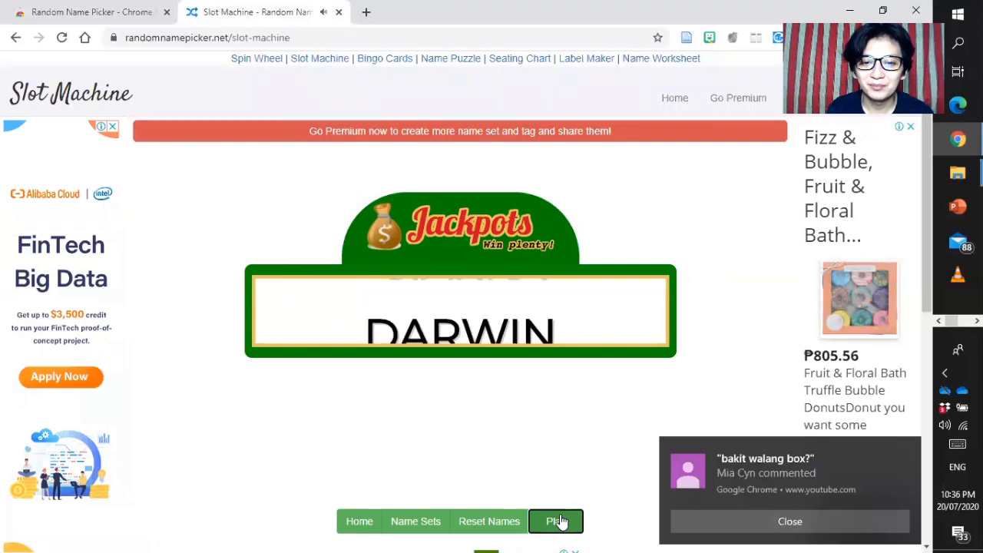
click(556, 520)
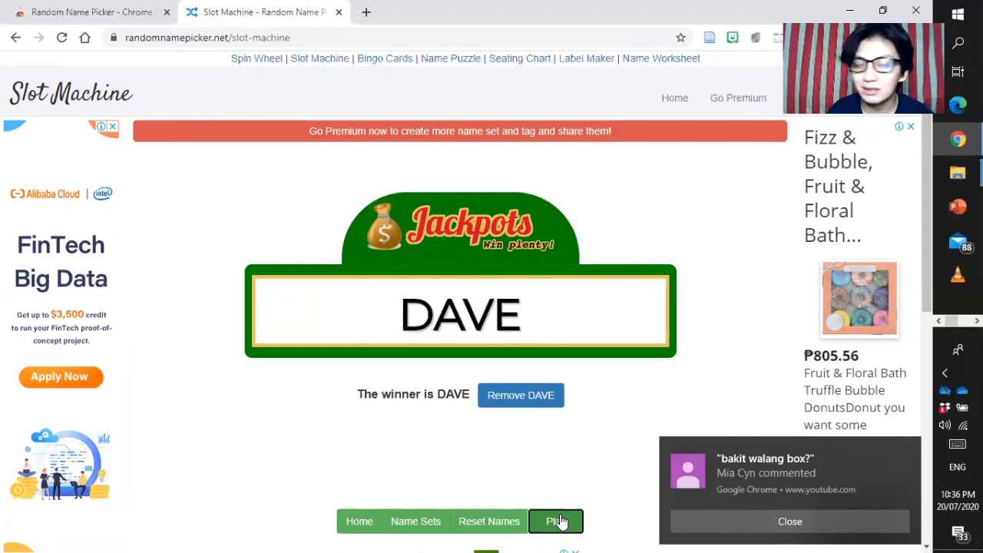
click(556, 520)
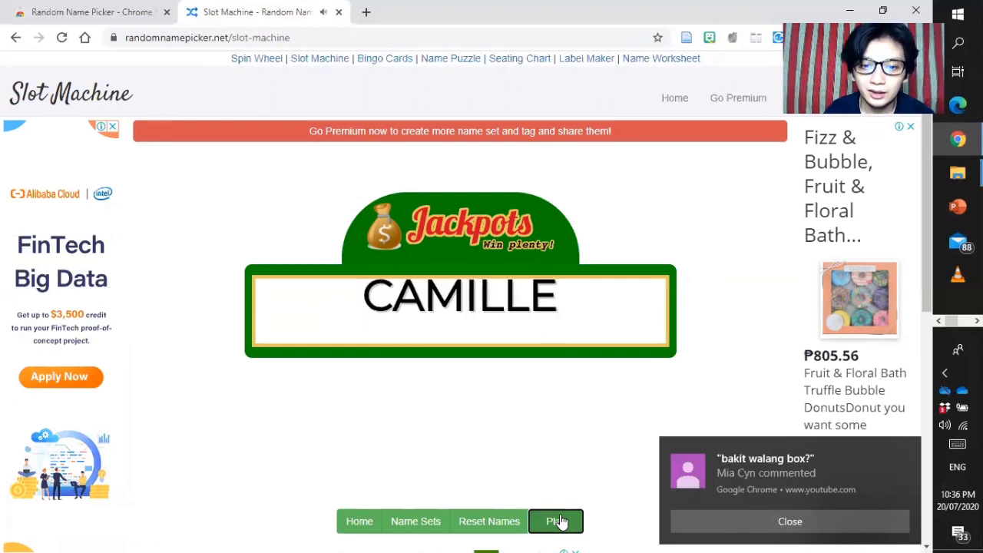
click(555, 521)
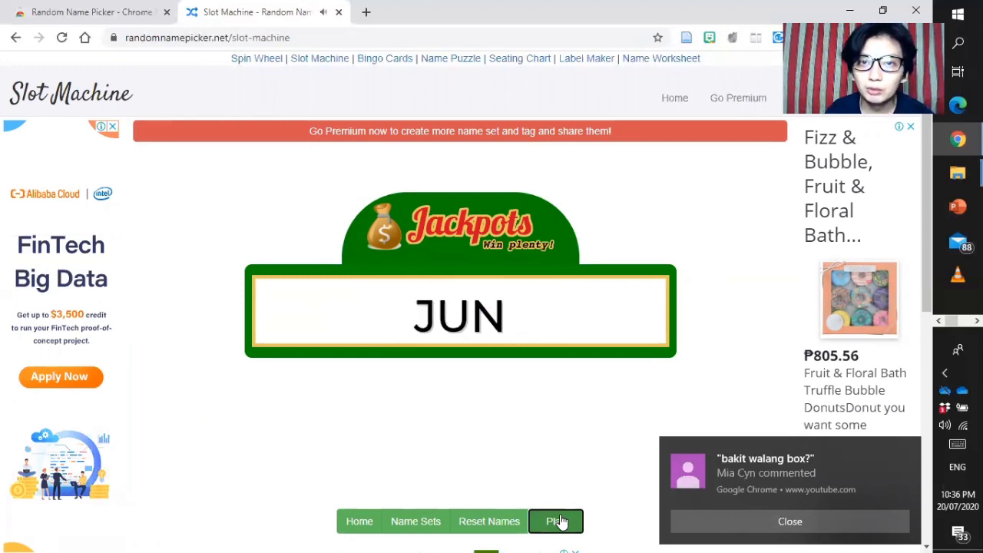
click(556, 523)
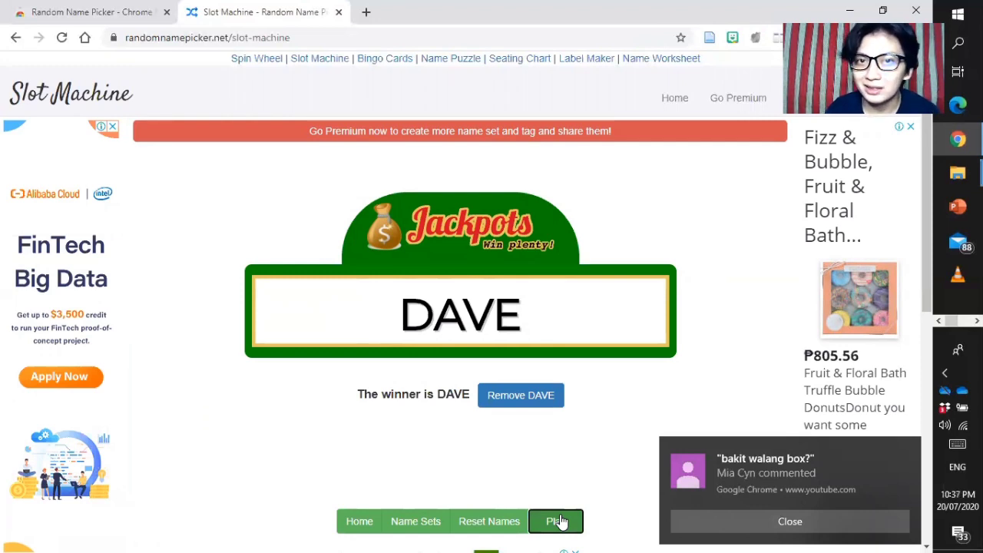
click(556, 521)
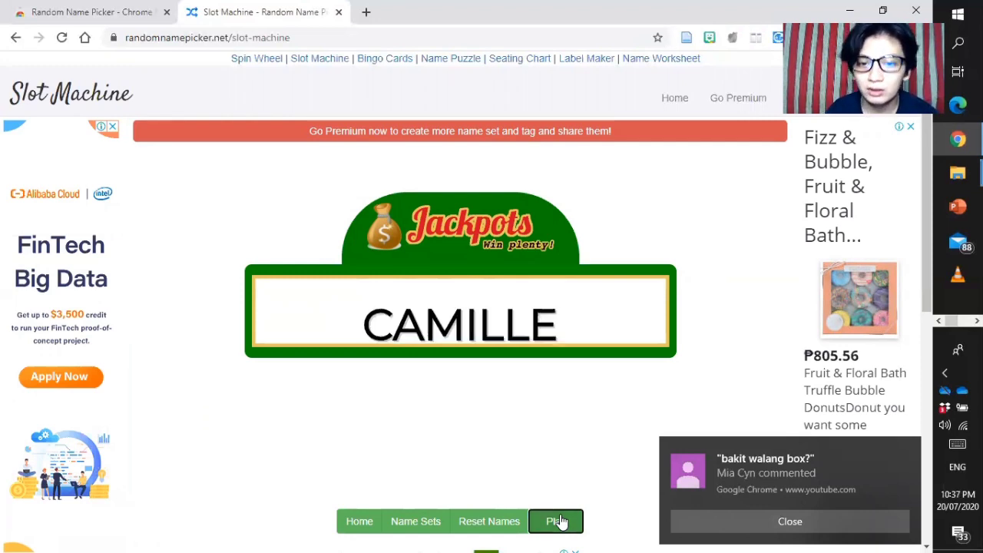
click(556, 521)
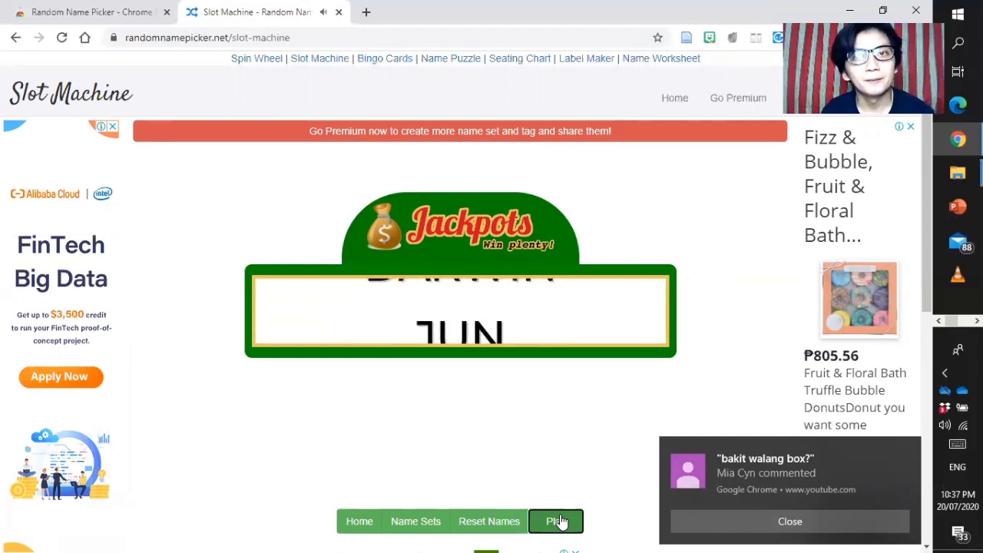
click(556, 521)
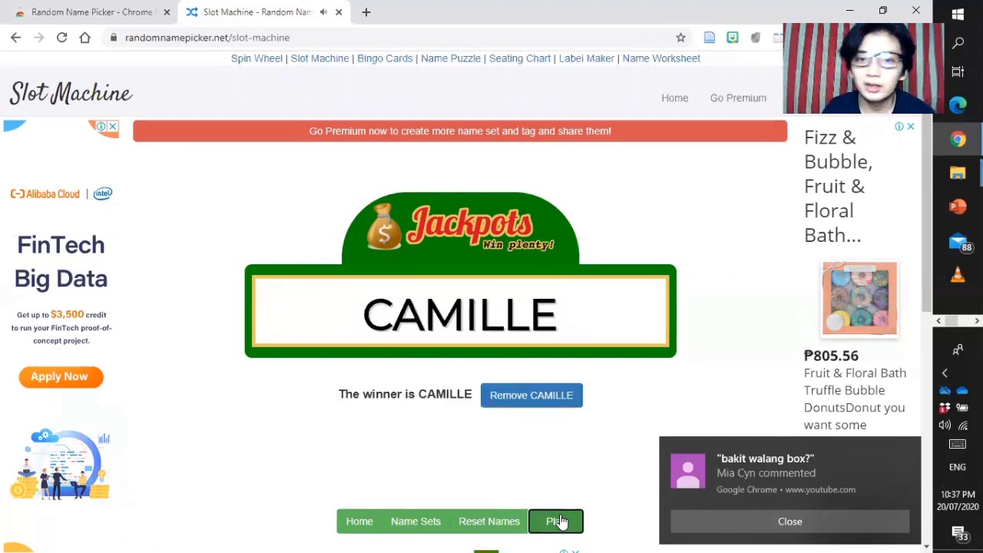
mouse_move(504, 384)
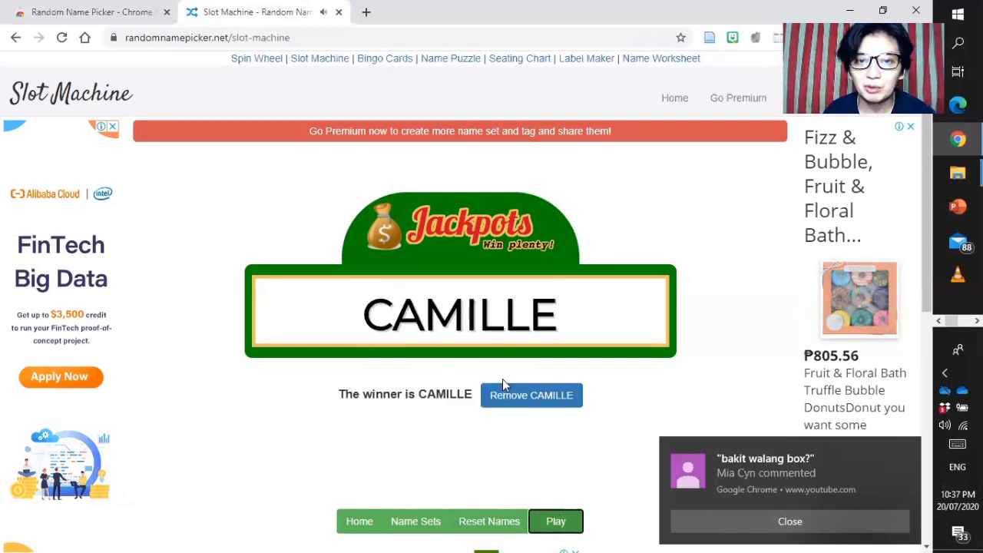
mouse_move(470, 408)
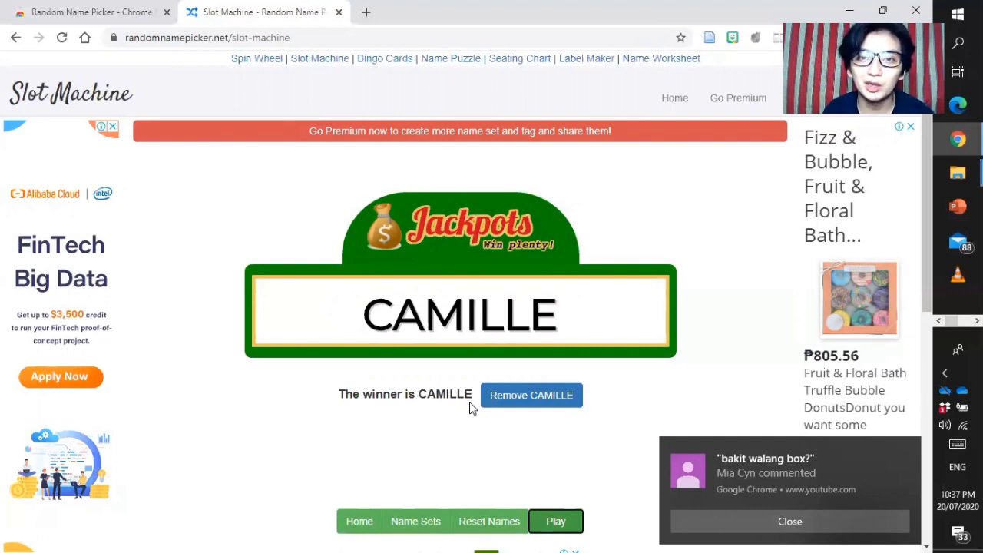